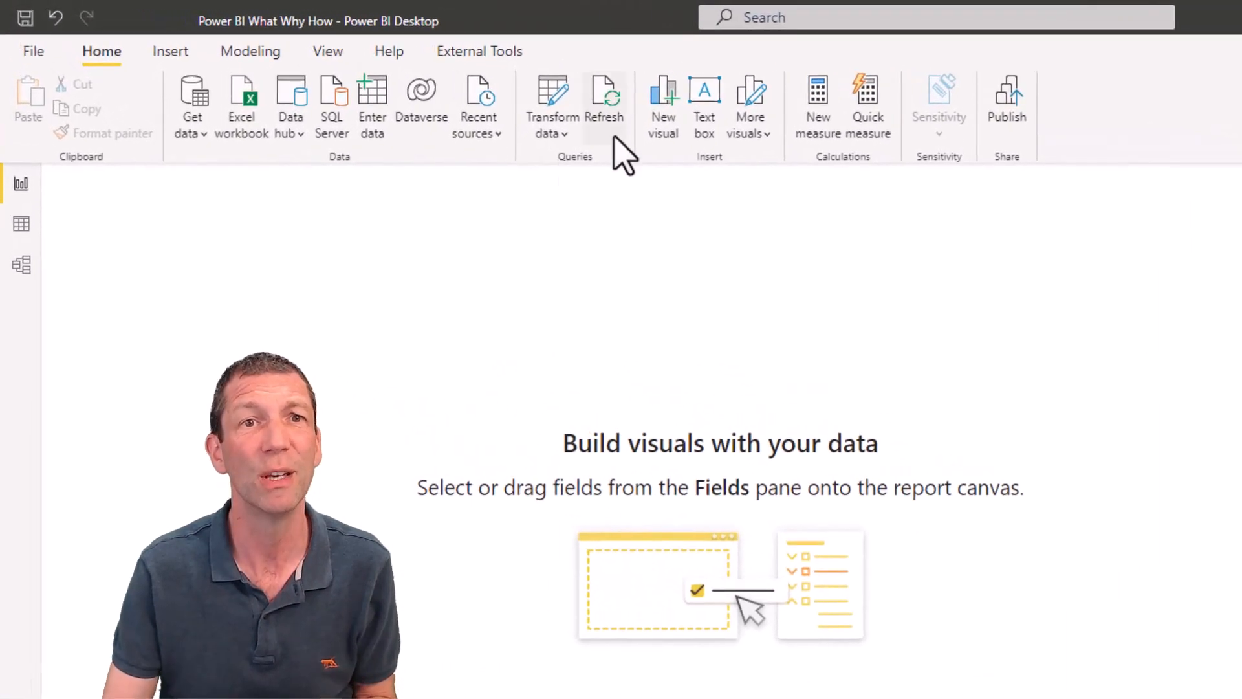
{"action": "mouse_move", "coordinate": [328, 51]}
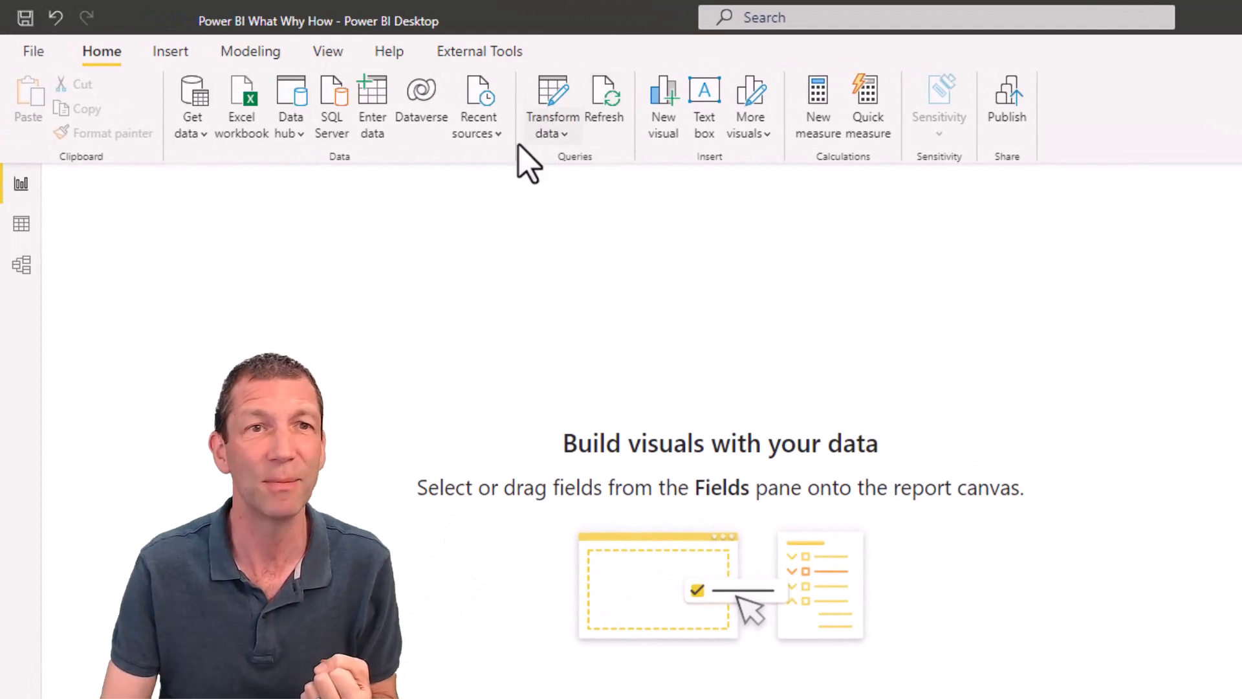
{"action": "mouse_move", "coordinate": [554, 95]}
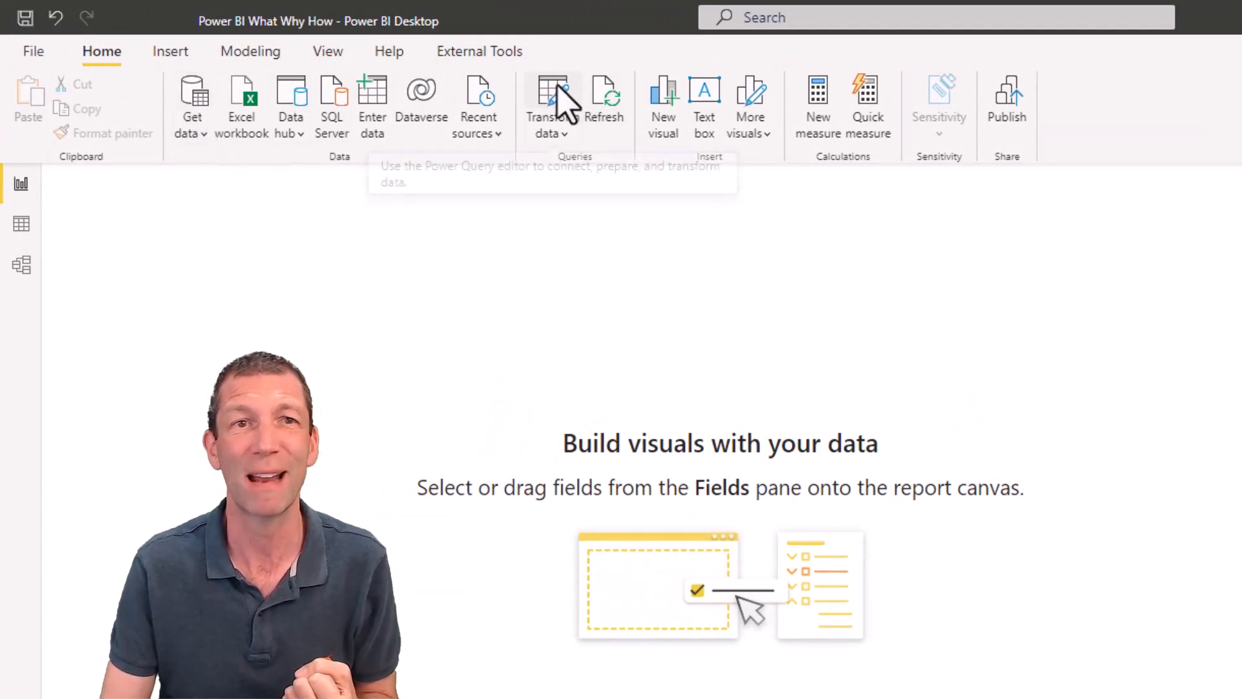
{"action": "mouse_move", "coordinate": [412, 166]}
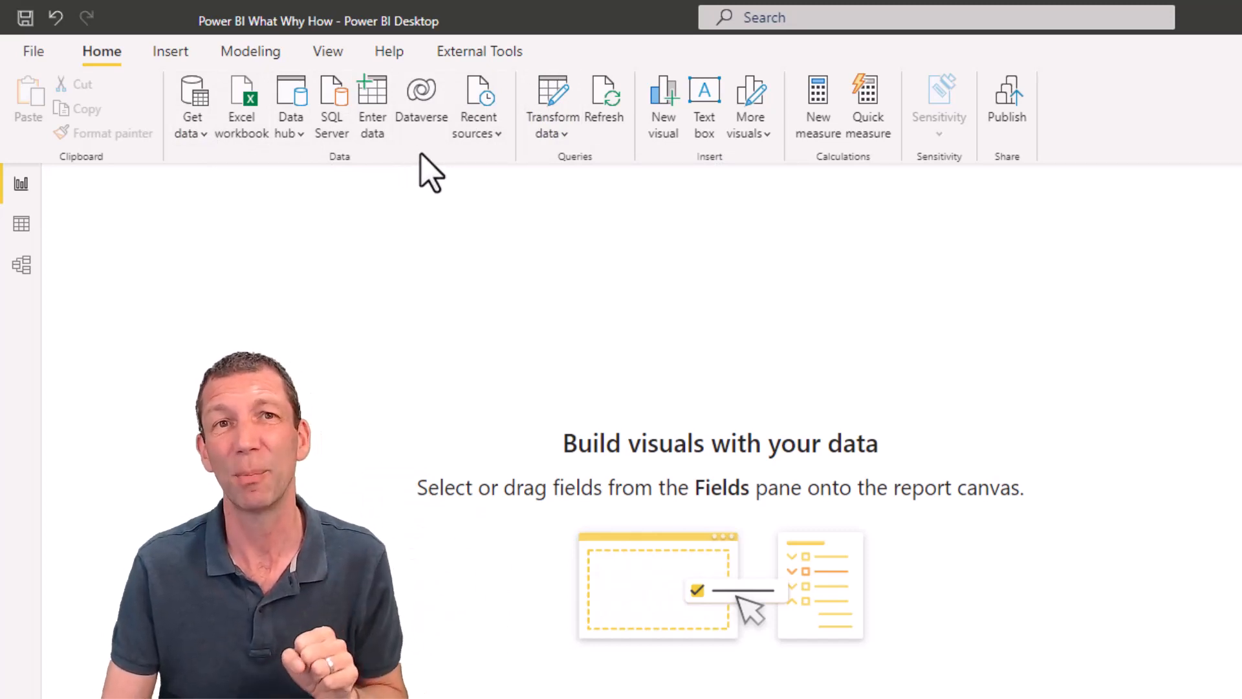
{"action": "mouse_move", "coordinate": [594, 202]}
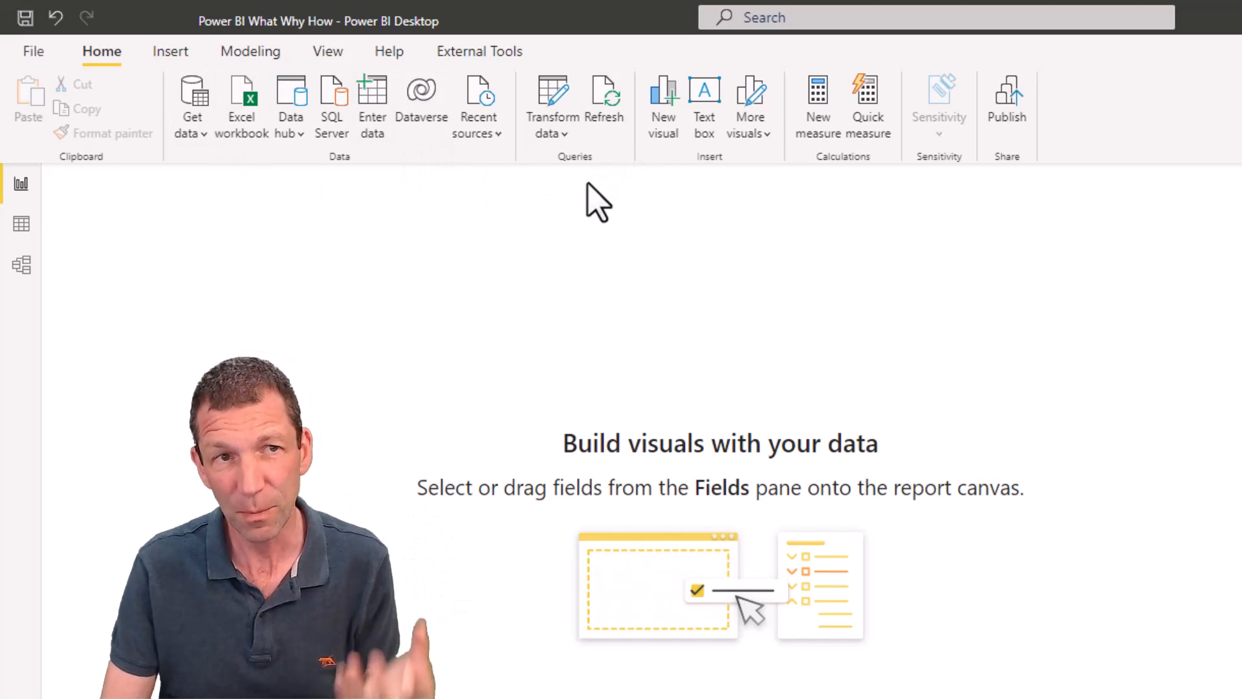
{"action": "mouse_move", "coordinate": [261, 107]}
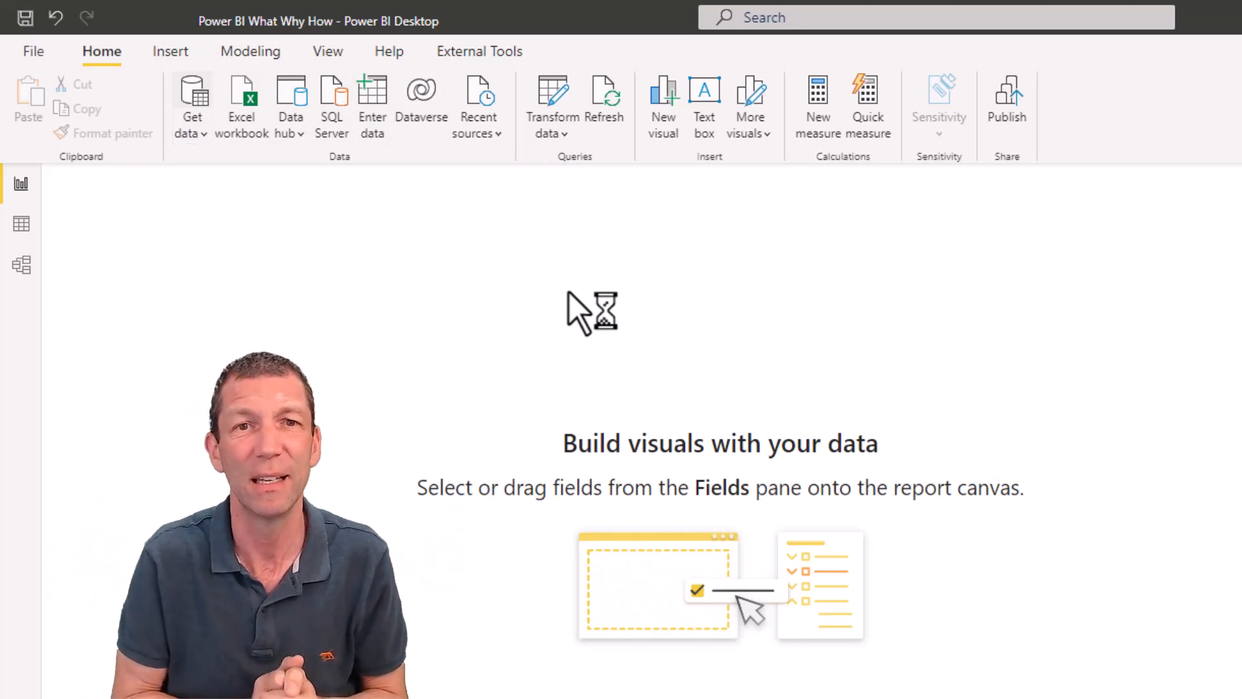
View the model diagram linking Calendar, ProductTable, CustomerTable, SalesData and BudgetData
{"action": "left_click", "coordinate": [192, 107]}
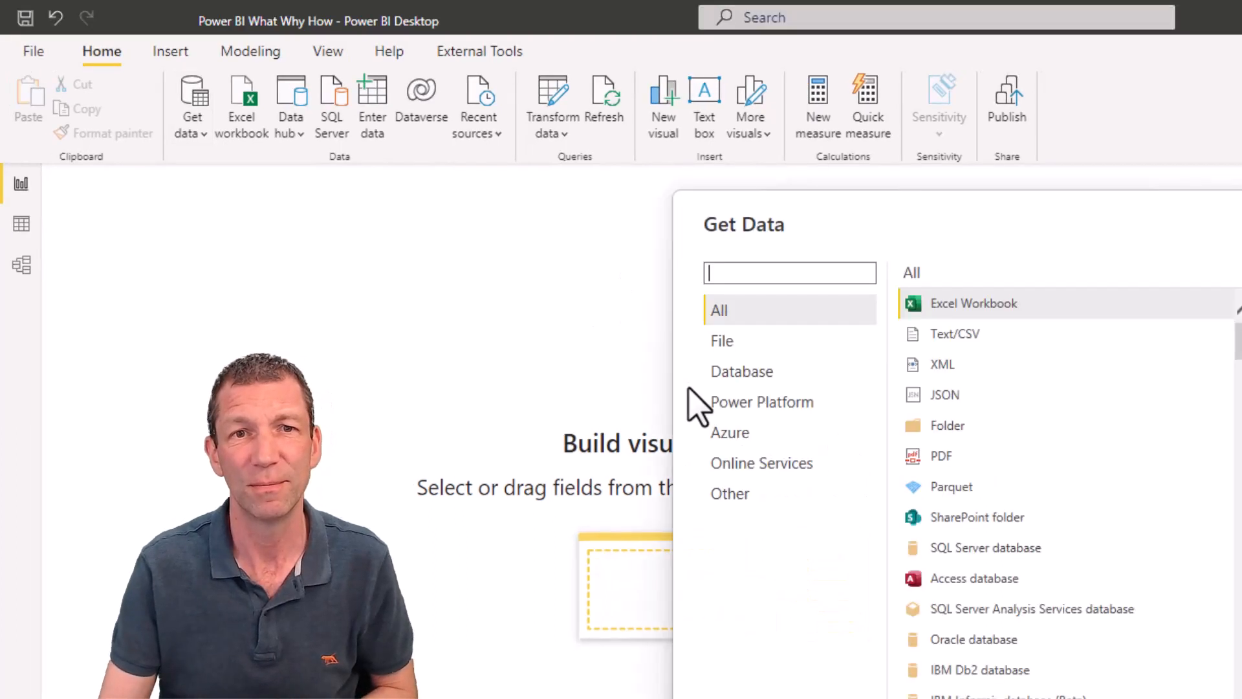
{"action": "mouse_move", "coordinate": [1002, 626]}
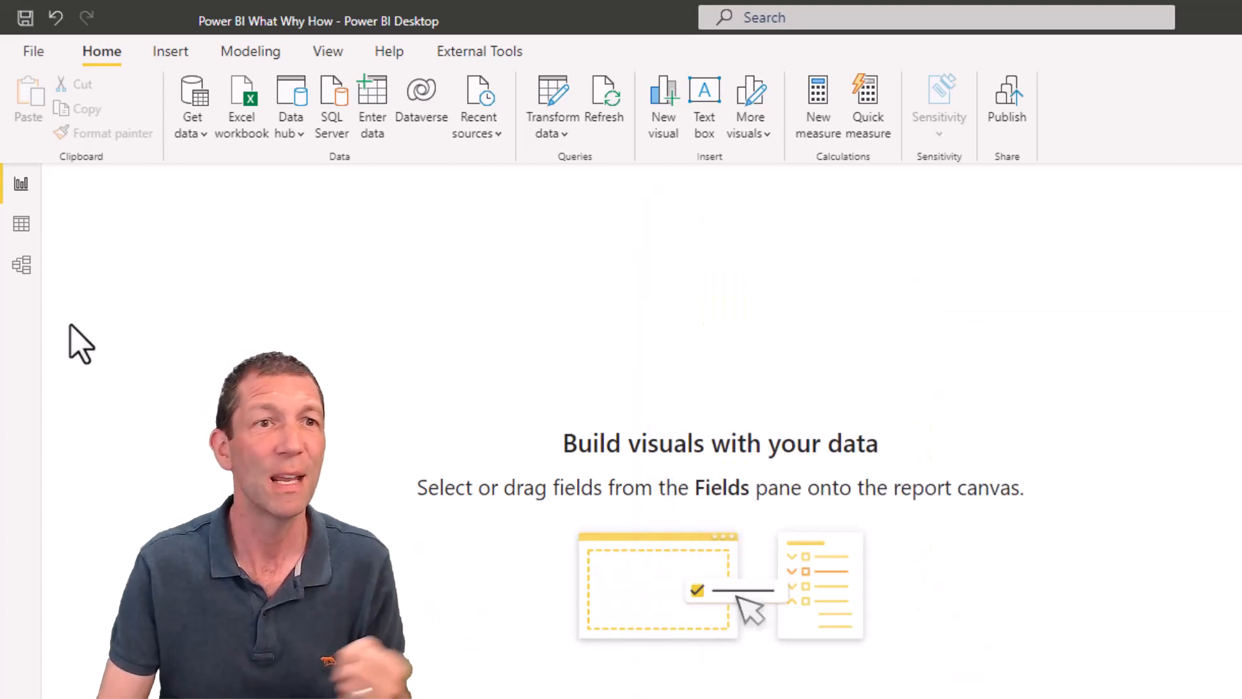
{"action": "left_click", "coordinate": [21, 264]}
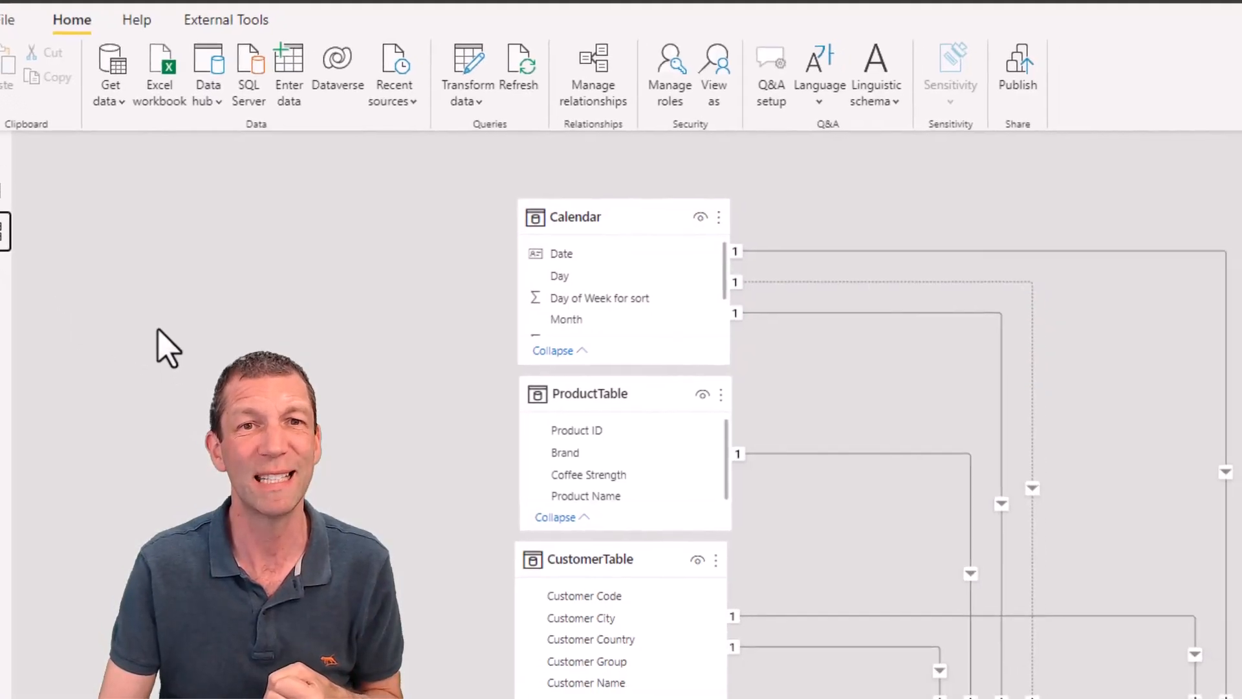
{"action": "scroll", "scroll_direction": "down", "scroll_amount": 3}
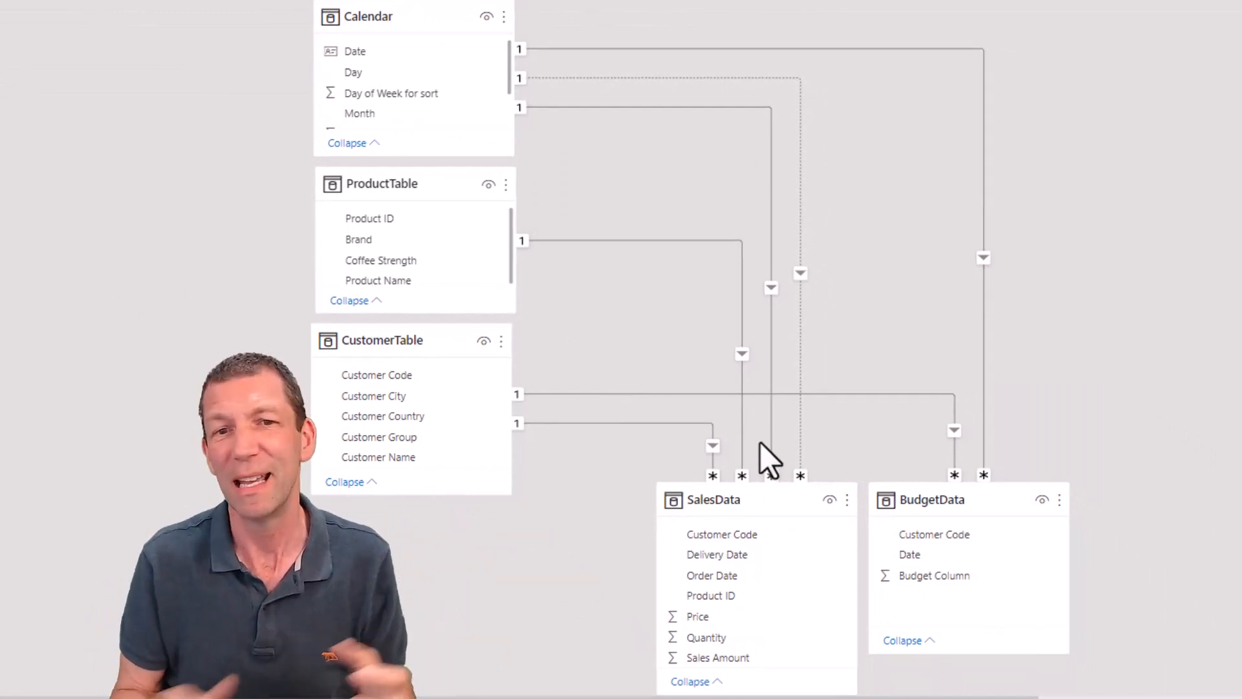
{"action": "mouse_move", "coordinate": [729, 499]}
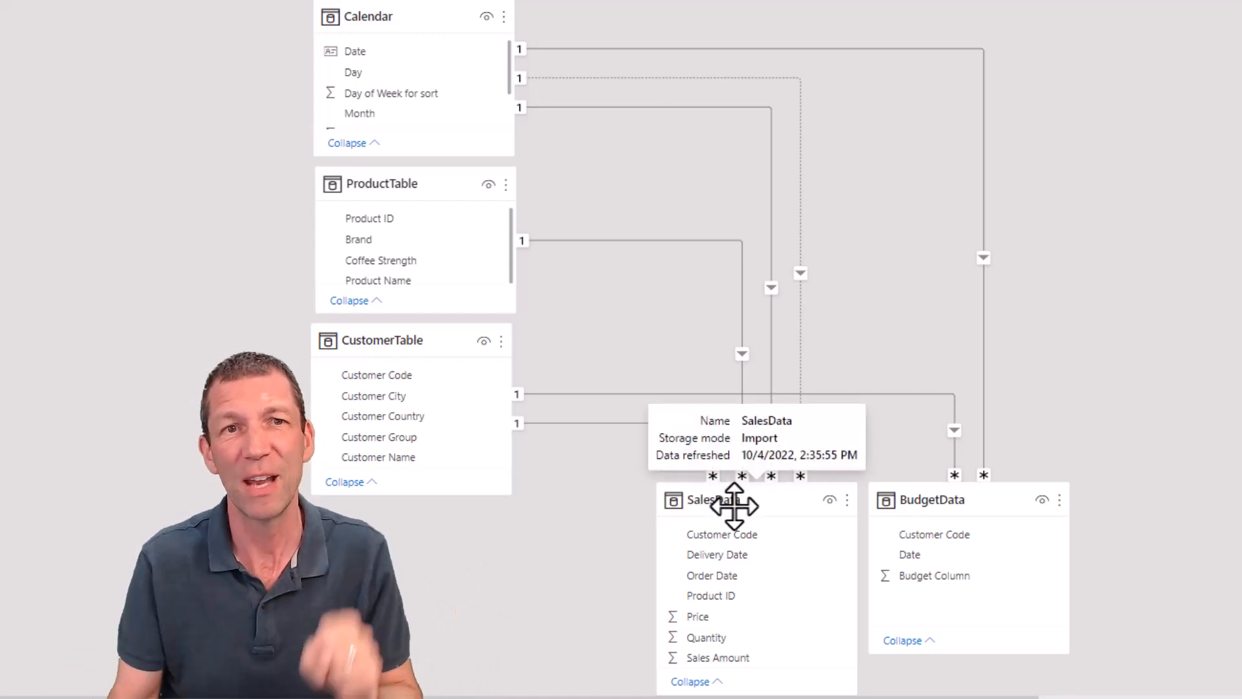
{"action": "mouse_move", "coordinate": [426, 47]}
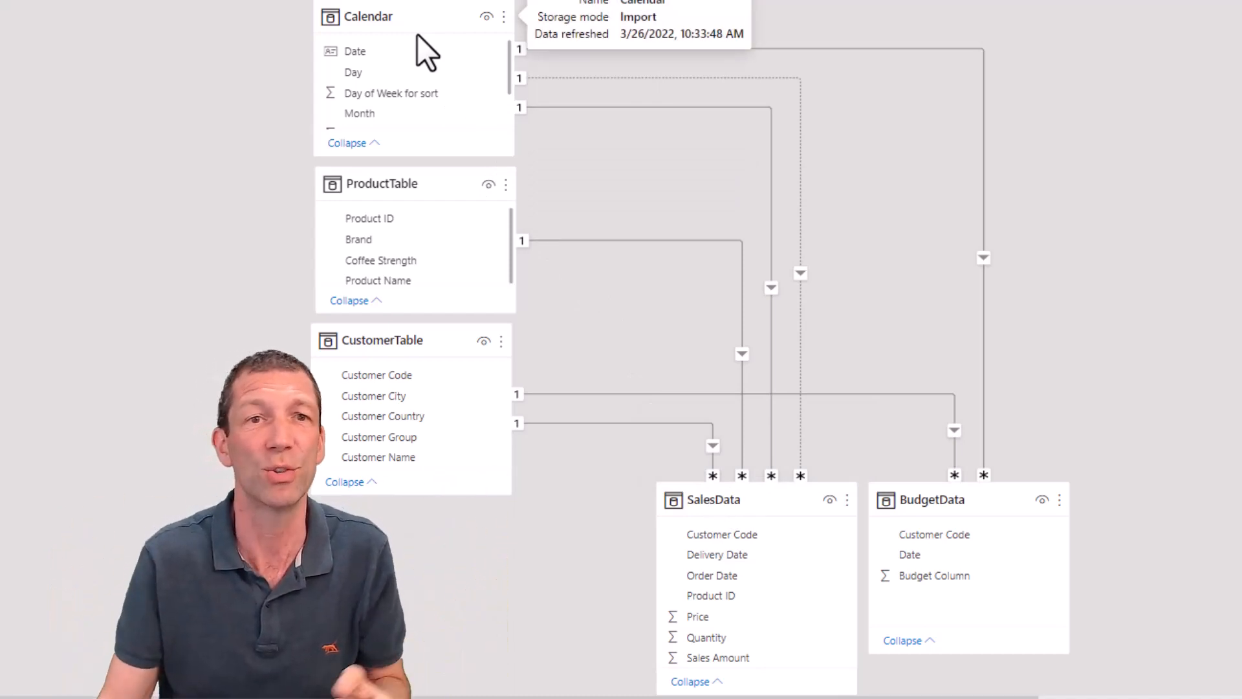
{"action": "mouse_move", "coordinate": [396, 183]}
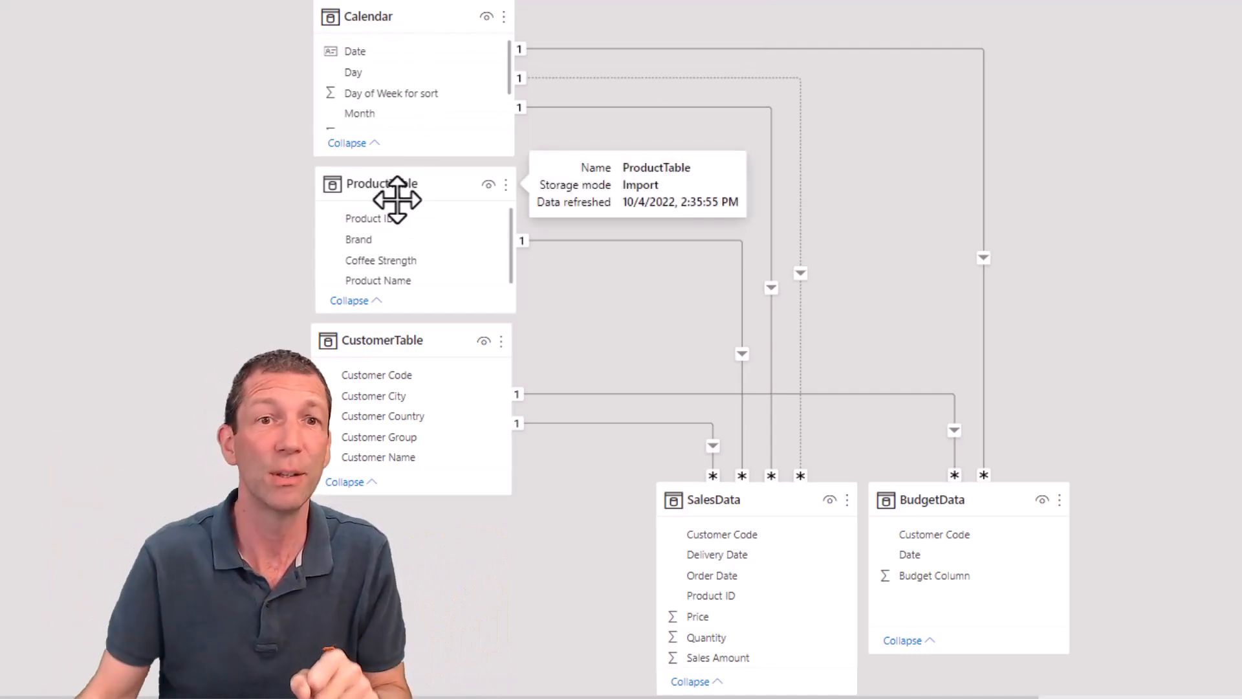
{"action": "mouse_move", "coordinate": [400, 226]}
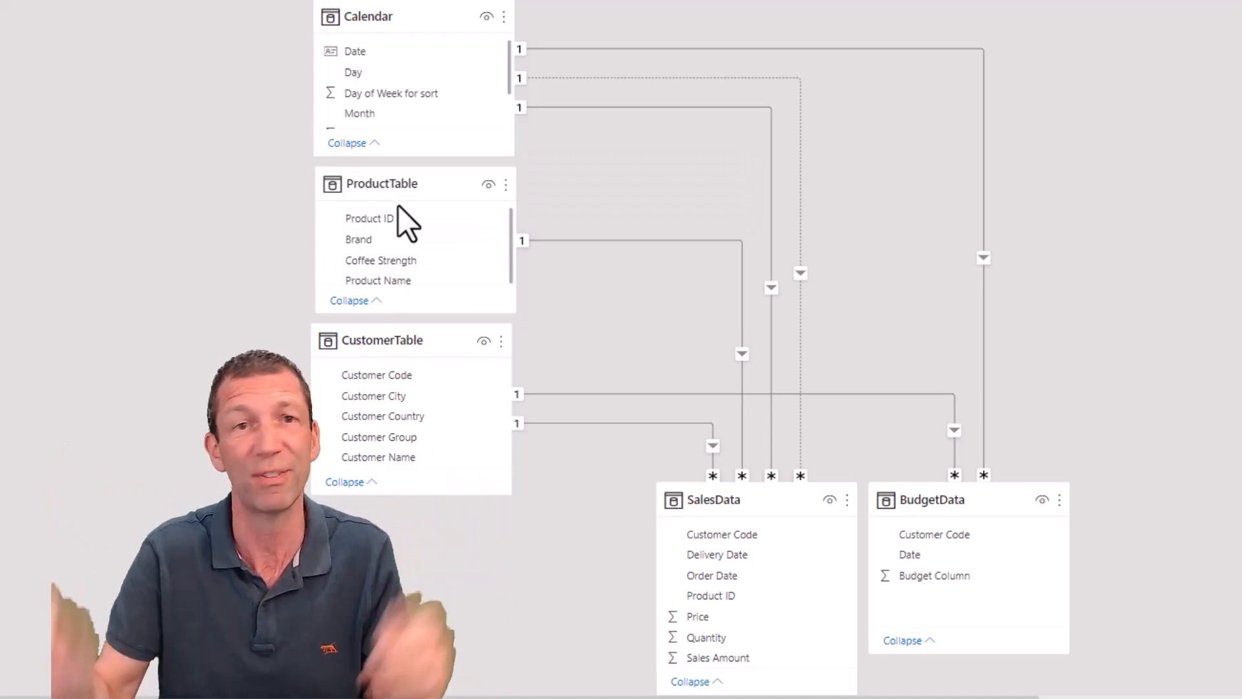
{"action": "mouse_move", "coordinate": [448, 305]}
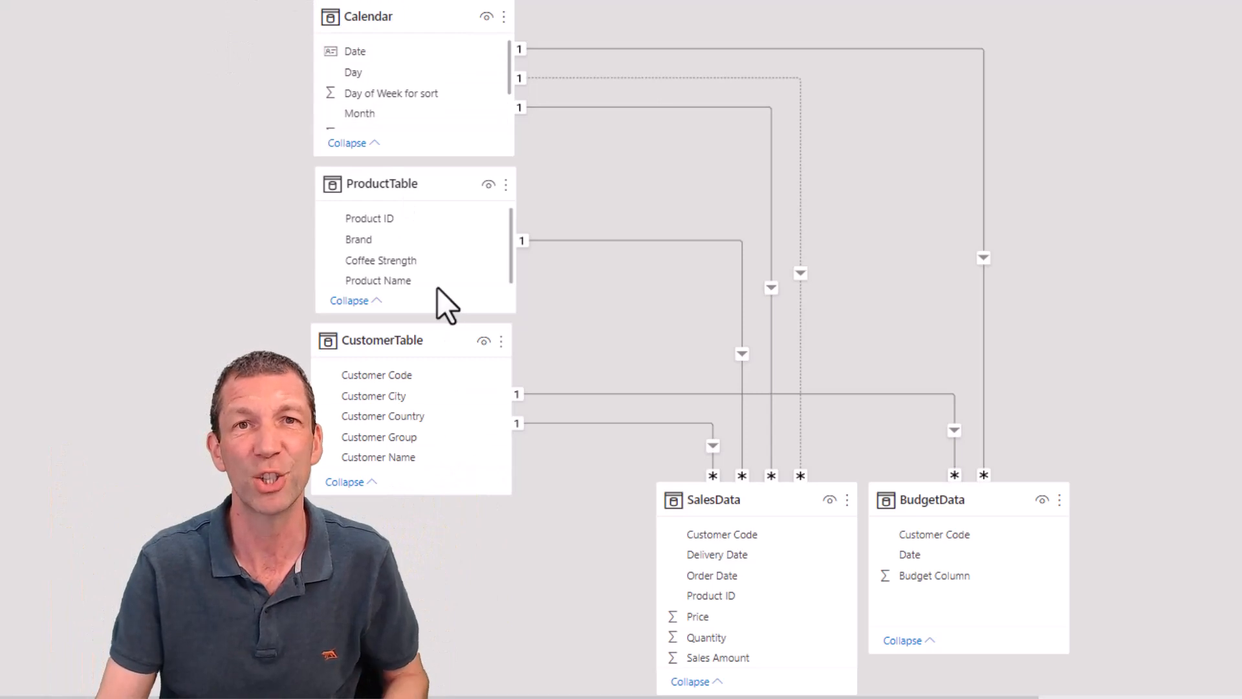
{"action": "mouse_move", "coordinate": [720, 534]}
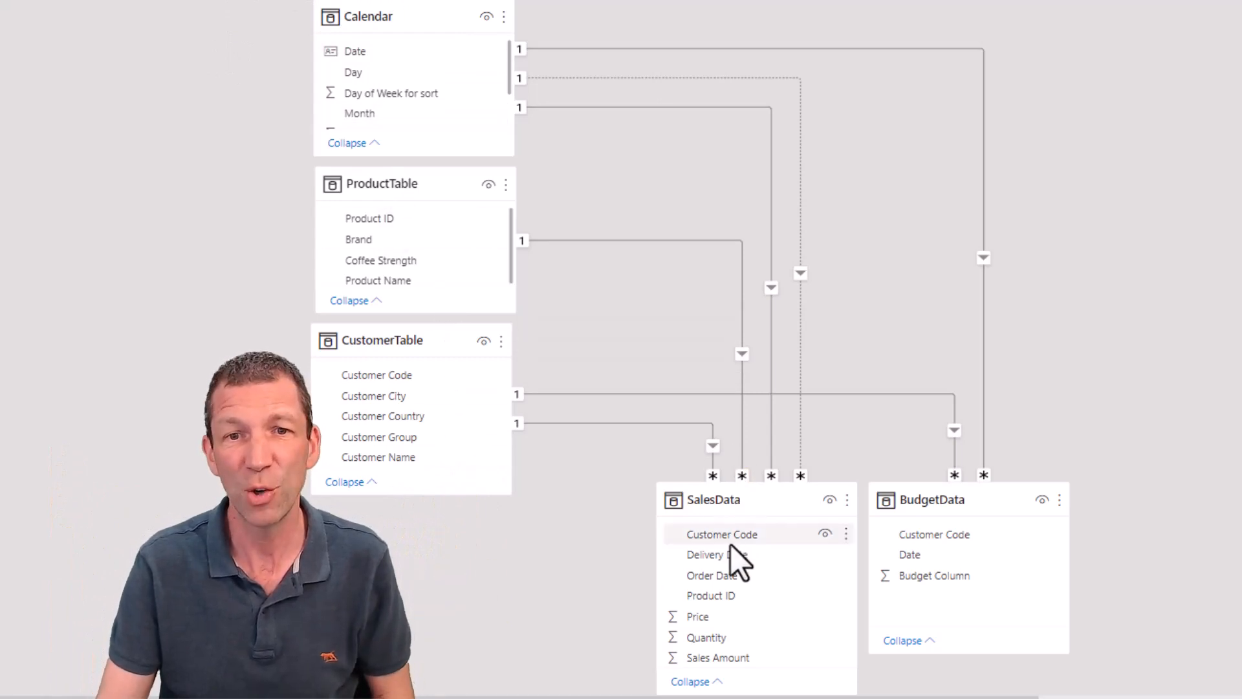
{"action": "mouse_move", "coordinate": [807, 636]}
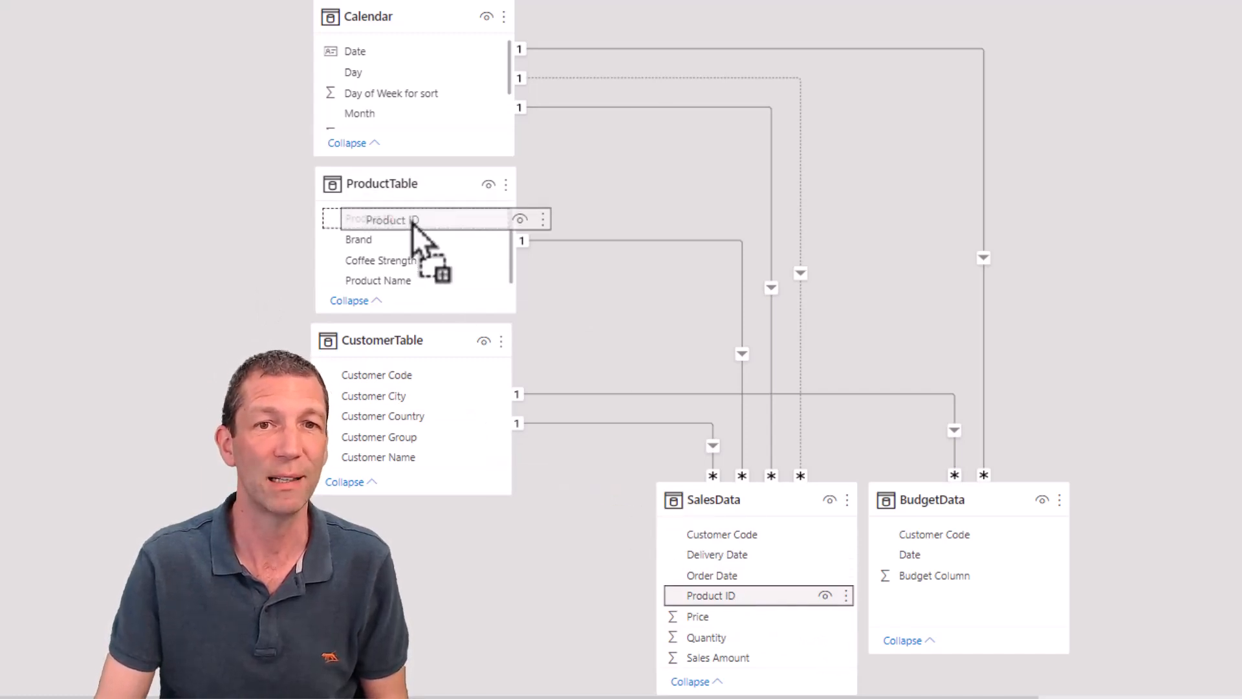
{"action": "mouse_move", "coordinate": [755, 499]}
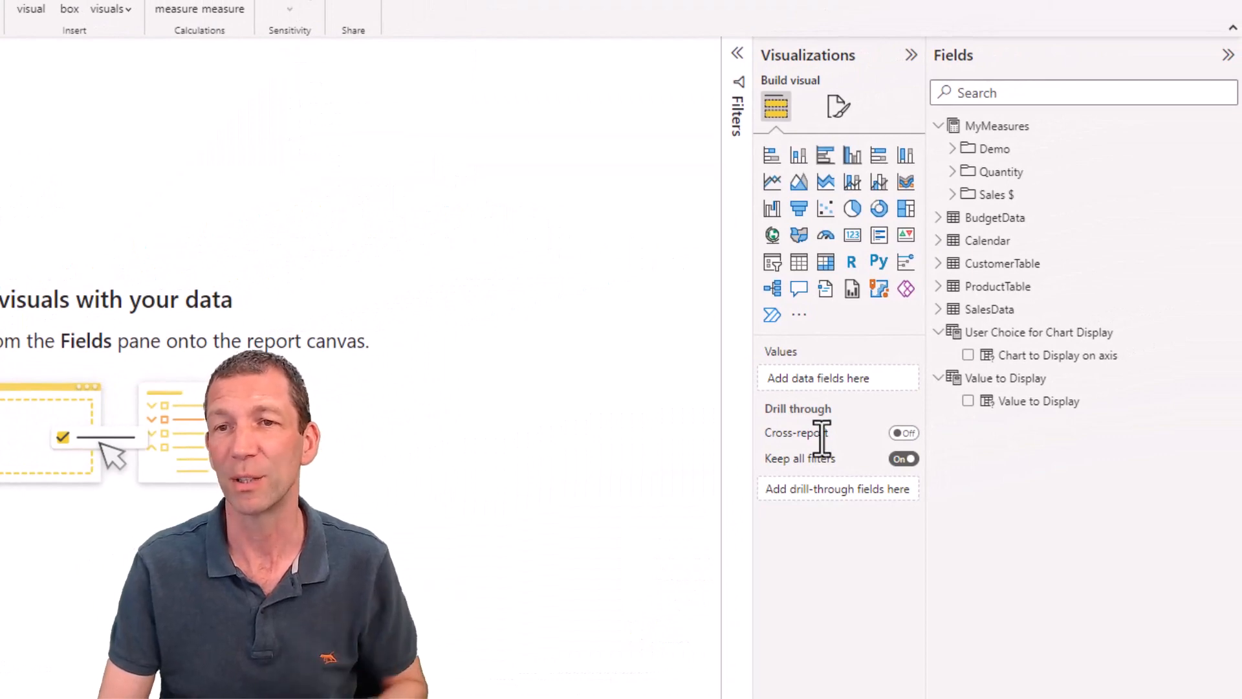
{"action": "mouse_move", "coordinate": [956, 190]}
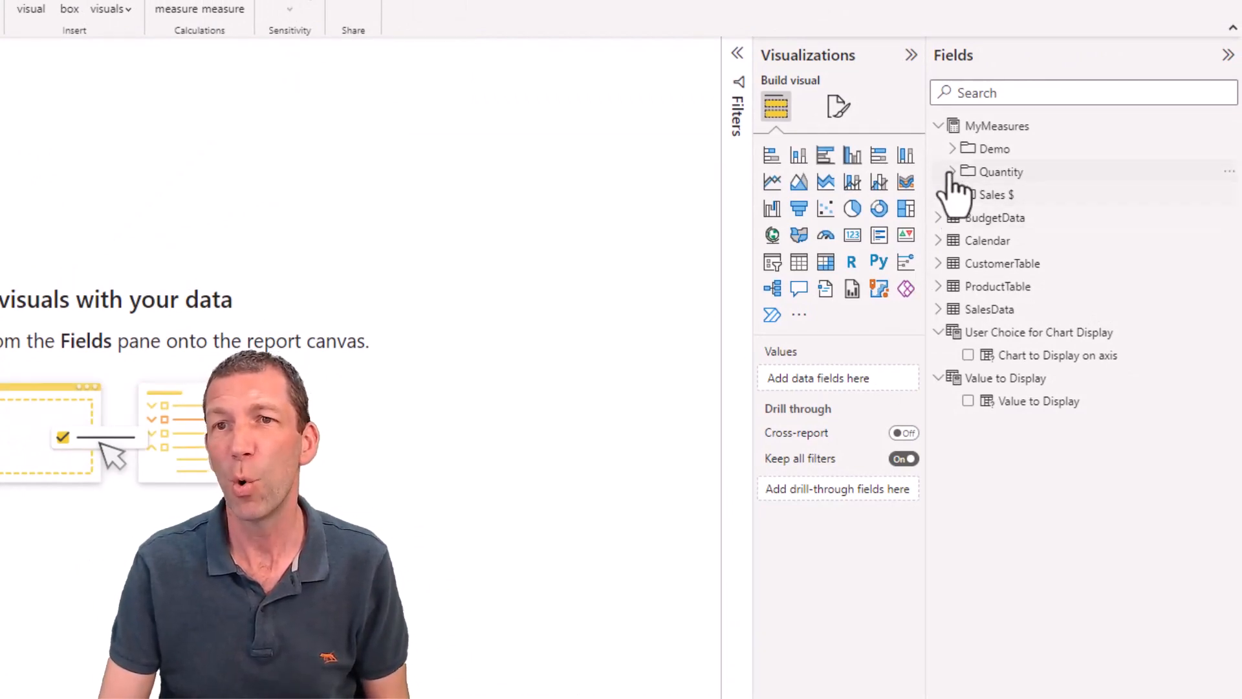
Show the Actual Sales $ measure's DAX formula, SUM of SalesData Sales Amount
{"action": "left_click", "coordinate": [953, 149]}
{"action": "type", "text": "1 Actual Sales $ = SUM( SalesData[Sales Amount"}
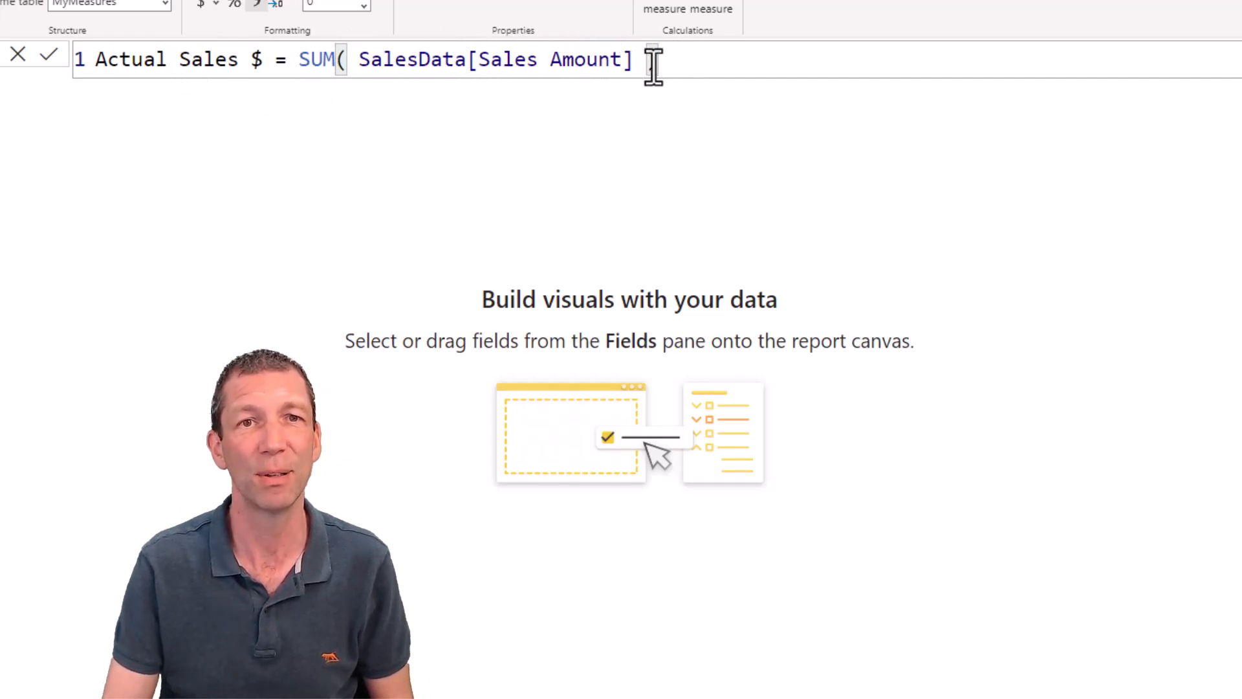
{"action": "type", "text": ")"}
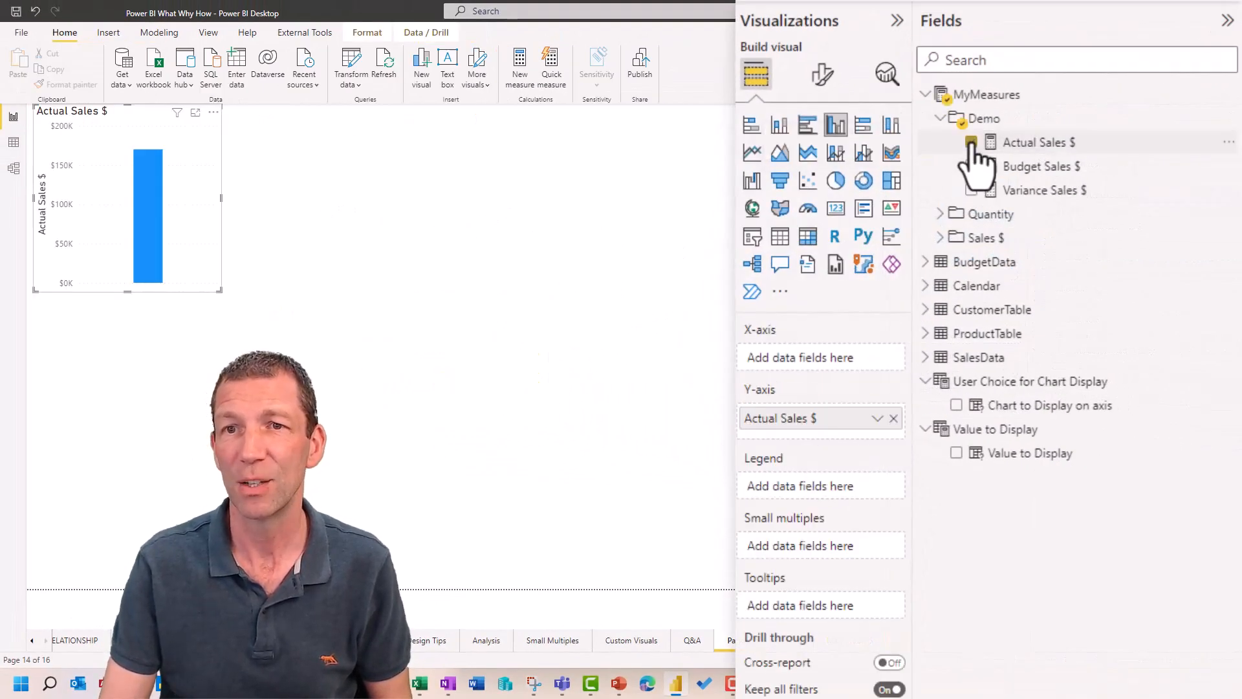
Turn the sales chart into a $170K card and add an Actual Sales $ by Customer Group bar chart
{"action": "left_click", "coordinate": [835, 208]}
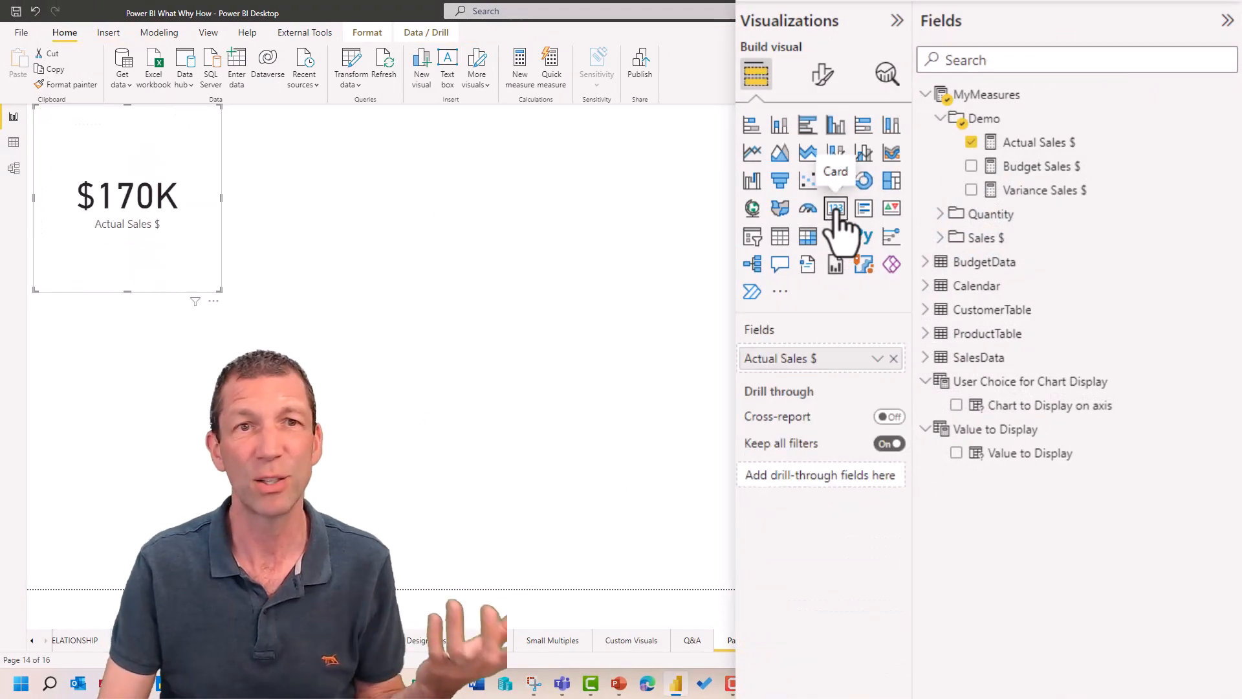
{"action": "mouse_move", "coordinate": [381, 214]}
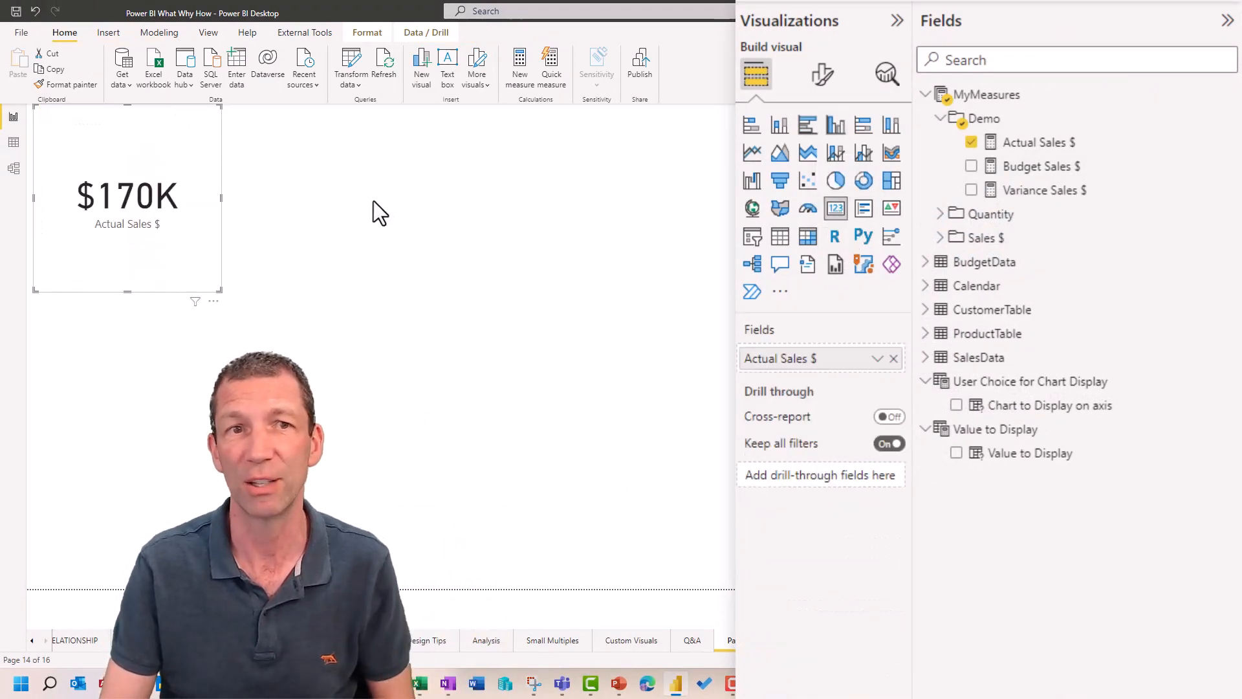
{"action": "mouse_move", "coordinate": [389, 208]}
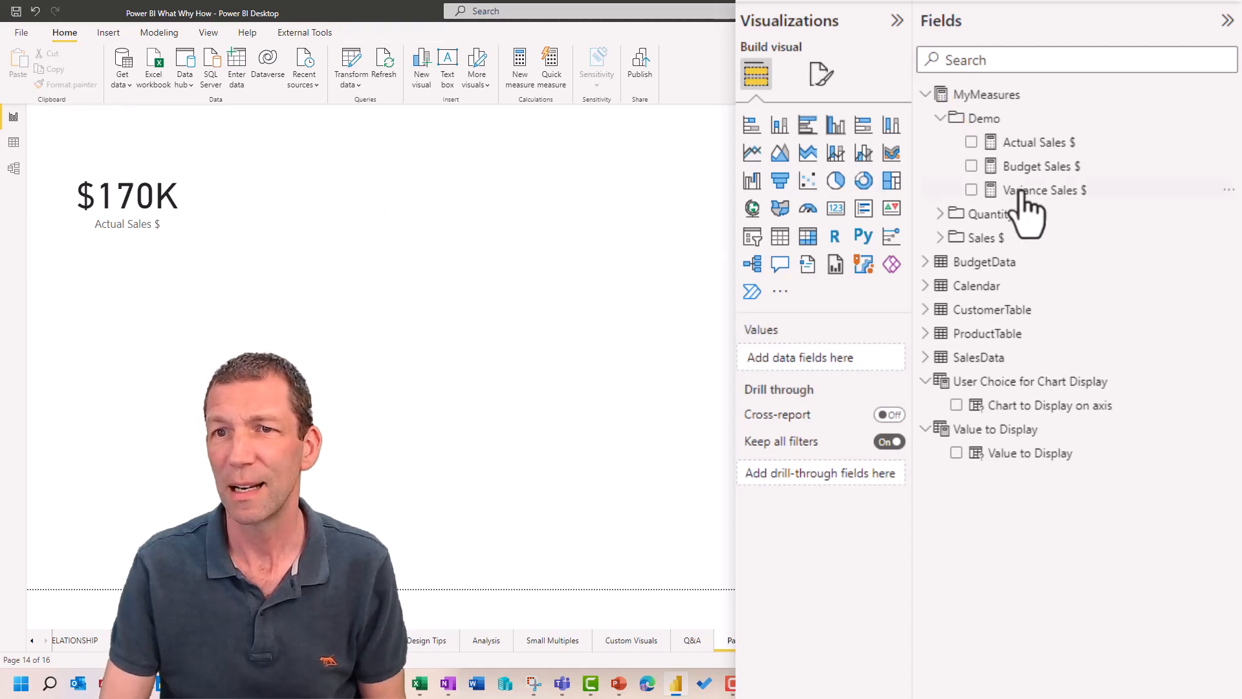
{"action": "left_click", "coordinate": [971, 142]}
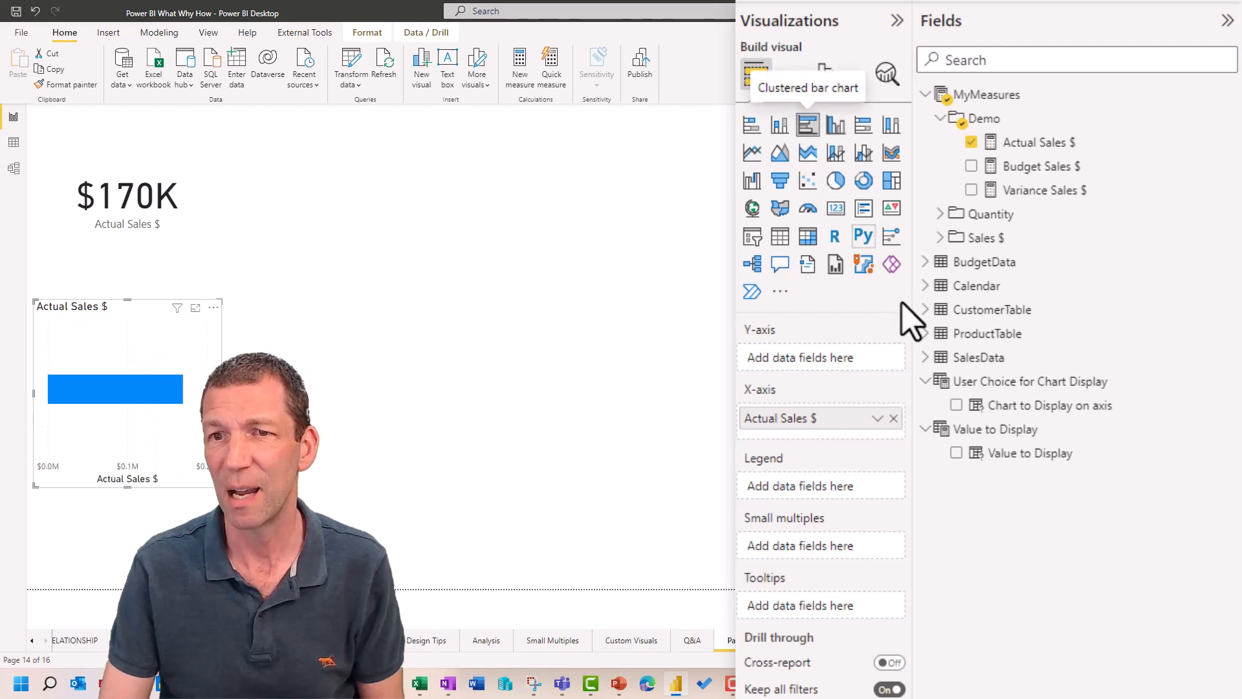
{"action": "left_click", "coordinate": [925, 333]}
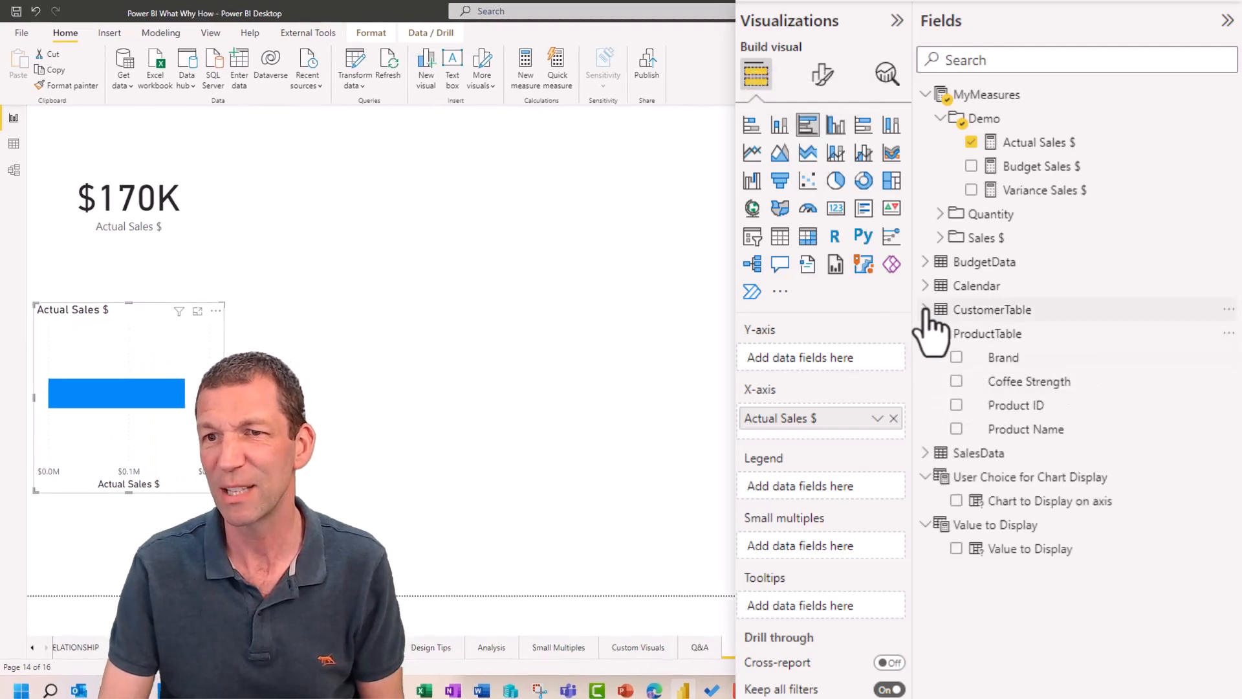
{"action": "left_click", "coordinate": [956, 405]}
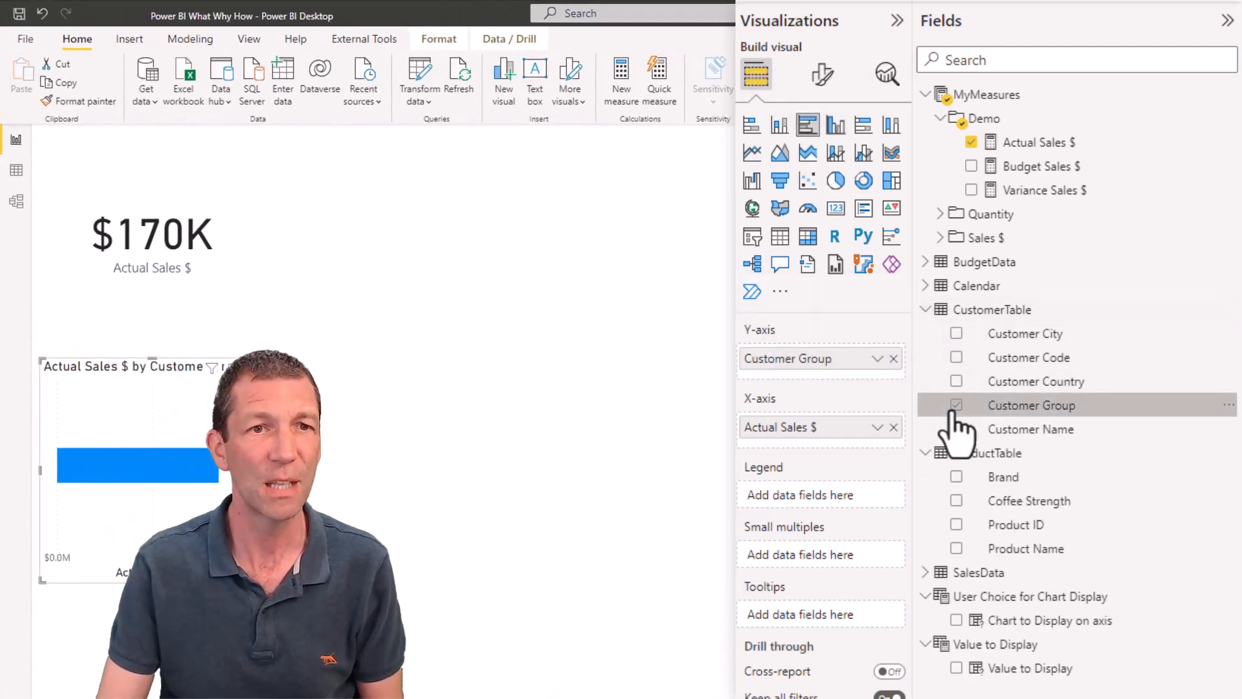
{"action": "left_click", "coordinate": [956, 405]}
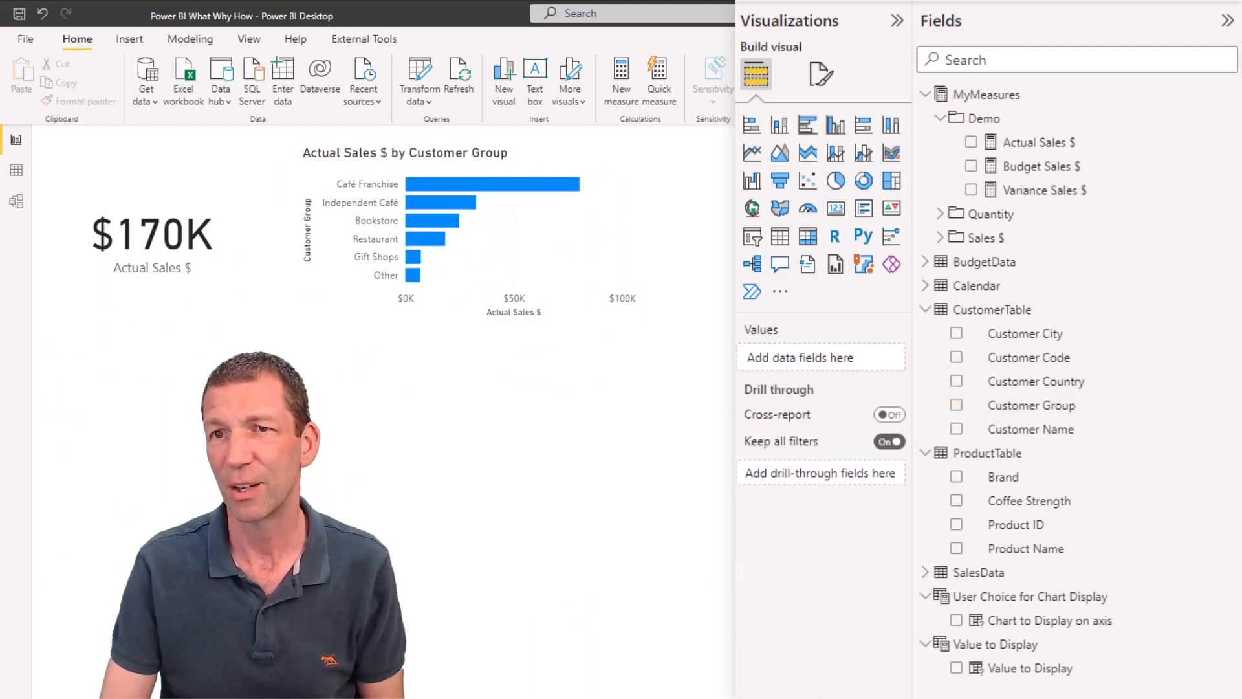
Start a column chart of Actual Sales $ with Calendar Year on its axis
{"action": "left_click", "coordinate": [957, 142]}
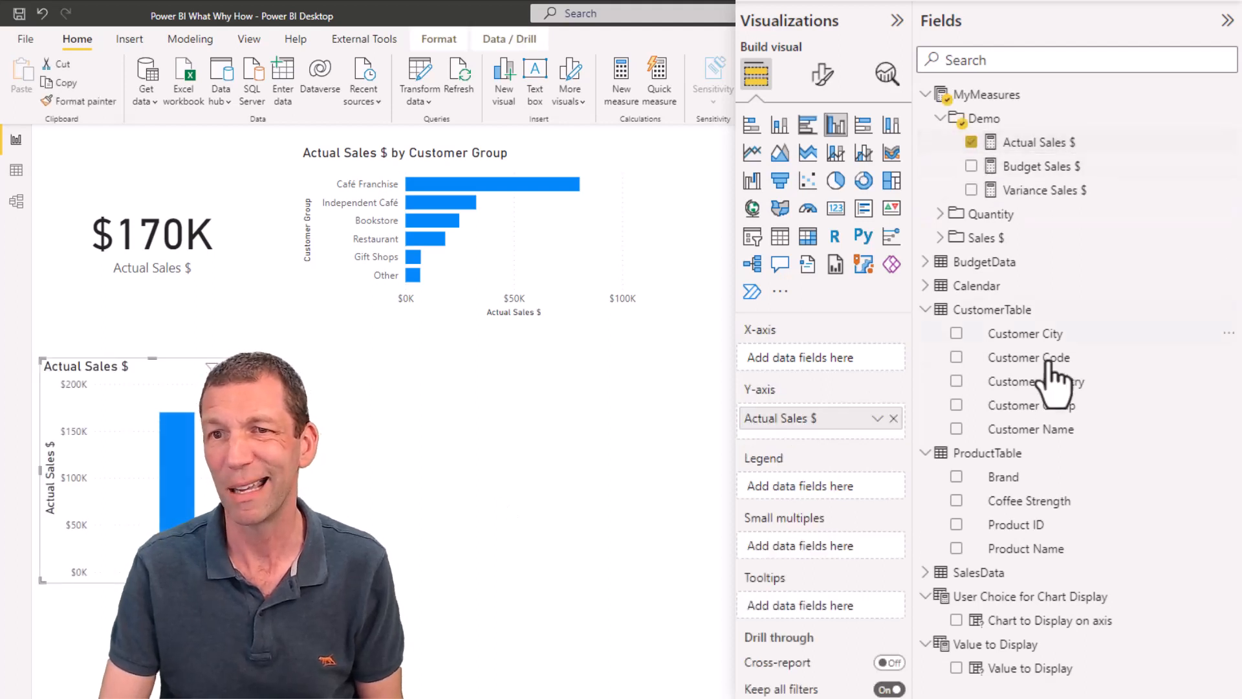
{"action": "mouse_move", "coordinate": [939, 313]}
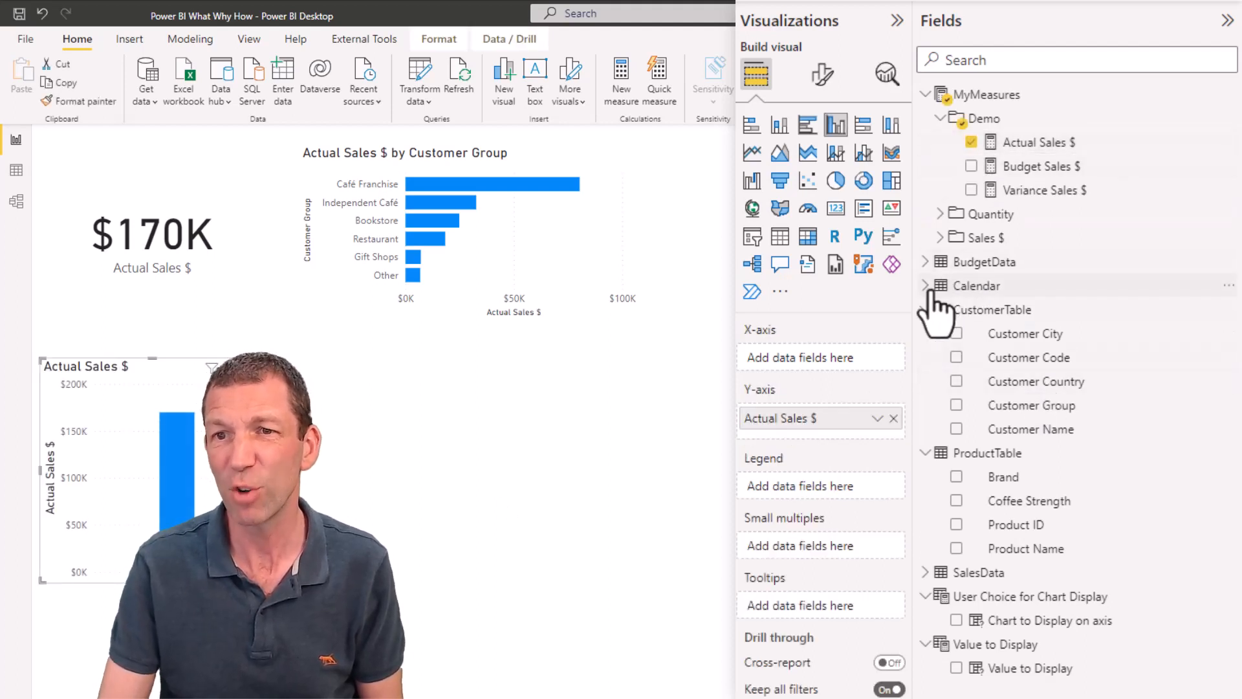
{"action": "left_click", "coordinate": [925, 286]}
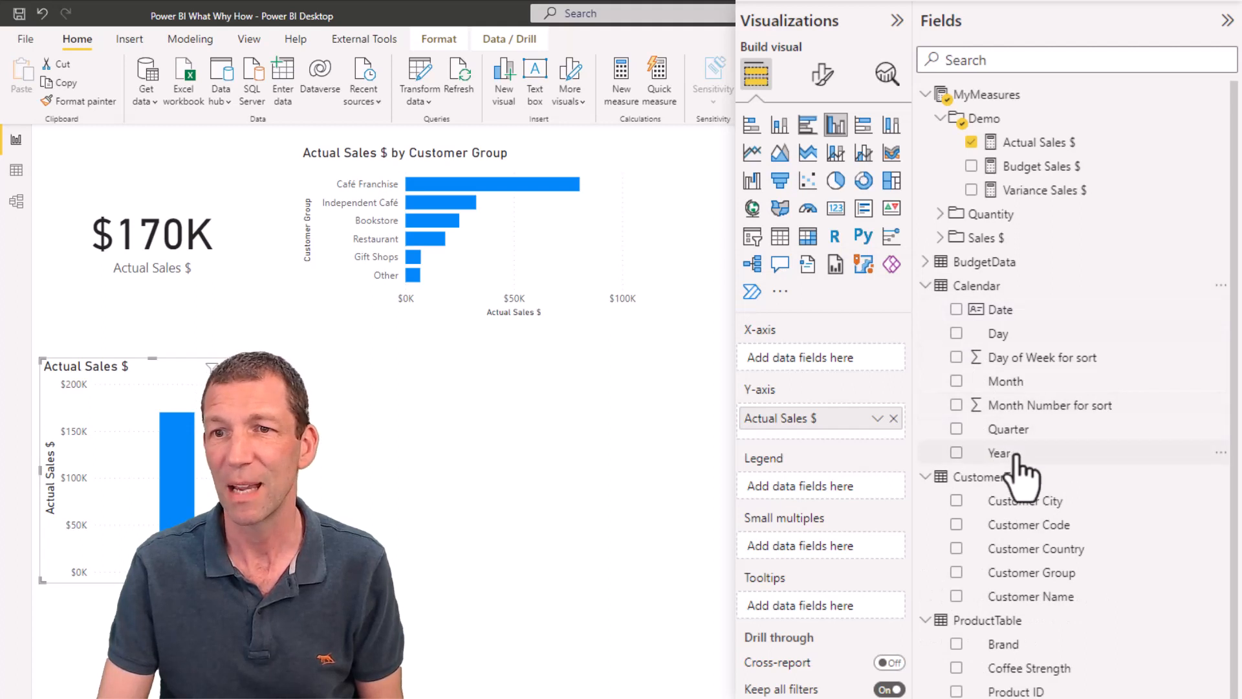
{"action": "left_click", "coordinate": [956, 453]}
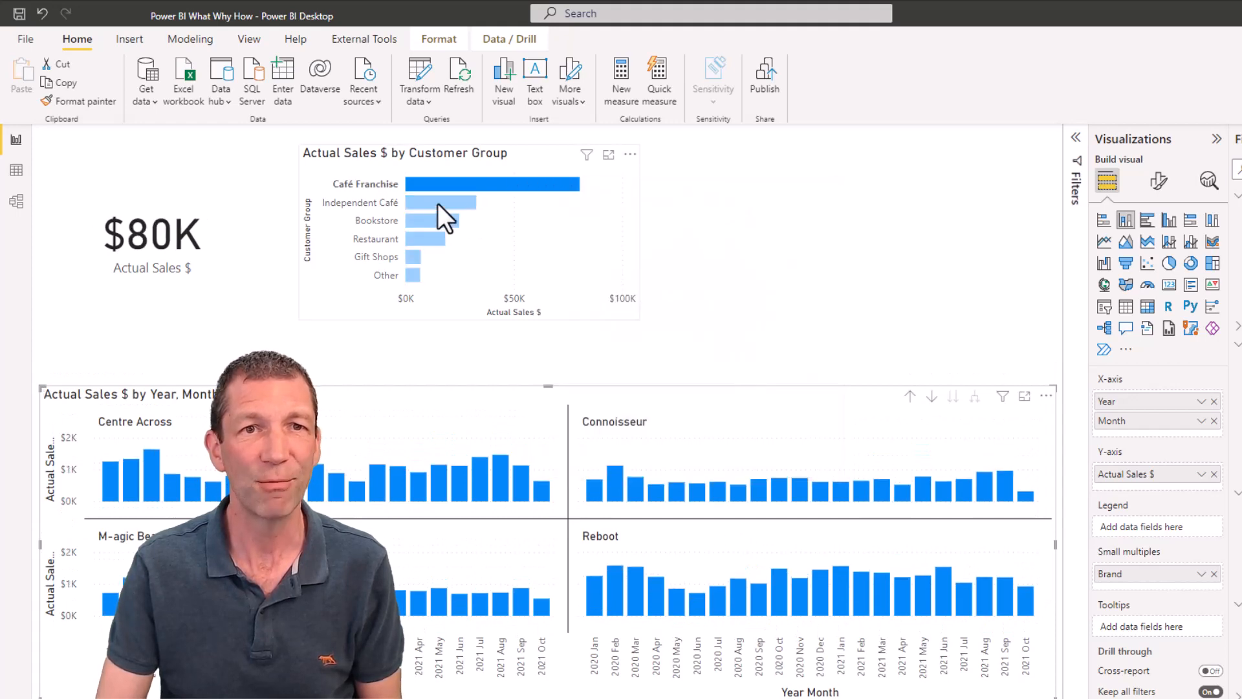
Cross-filter through Bookstore, Restaurant, then Café Franchise so the card shows $80K
{"action": "left_click", "coordinate": [433, 220]}
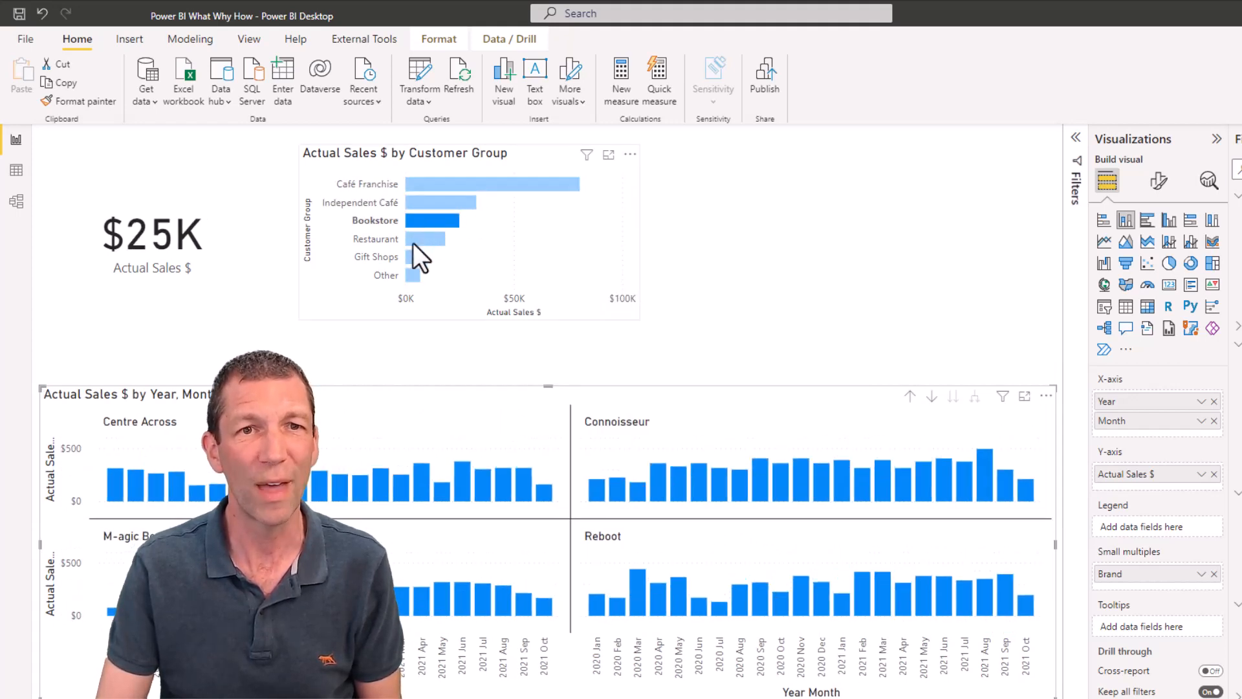
{"action": "left_click", "coordinate": [416, 257]}
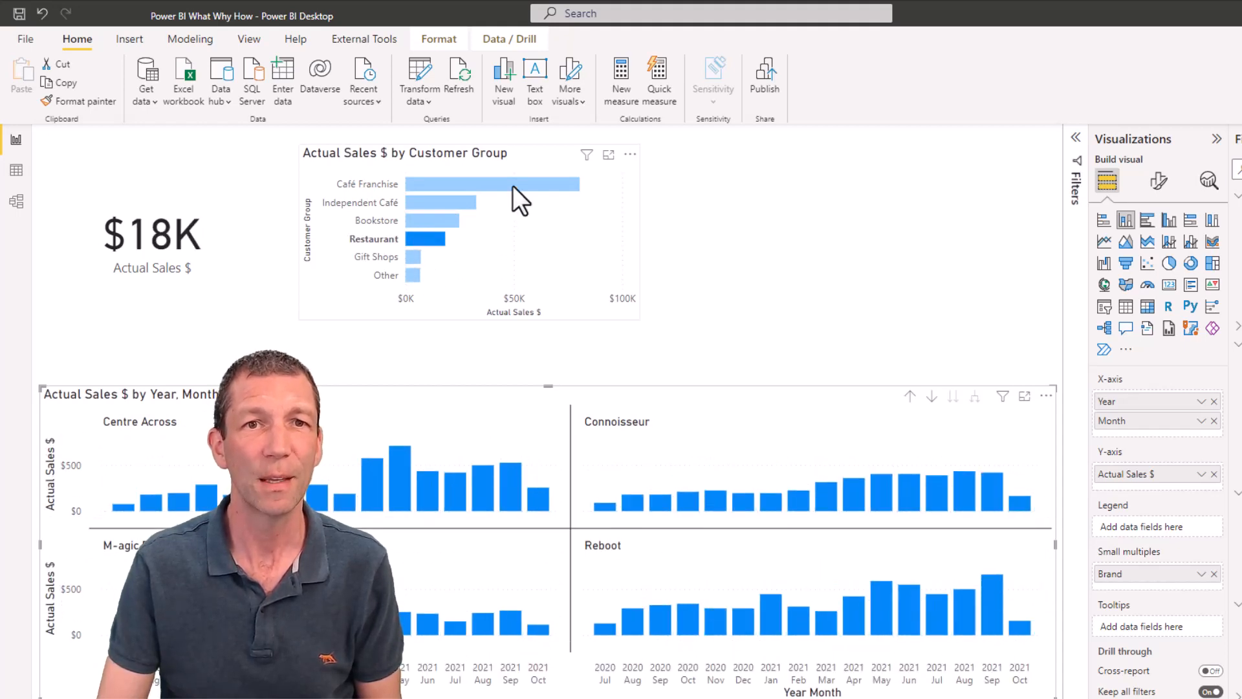
{"action": "left_click", "coordinate": [491, 183]}
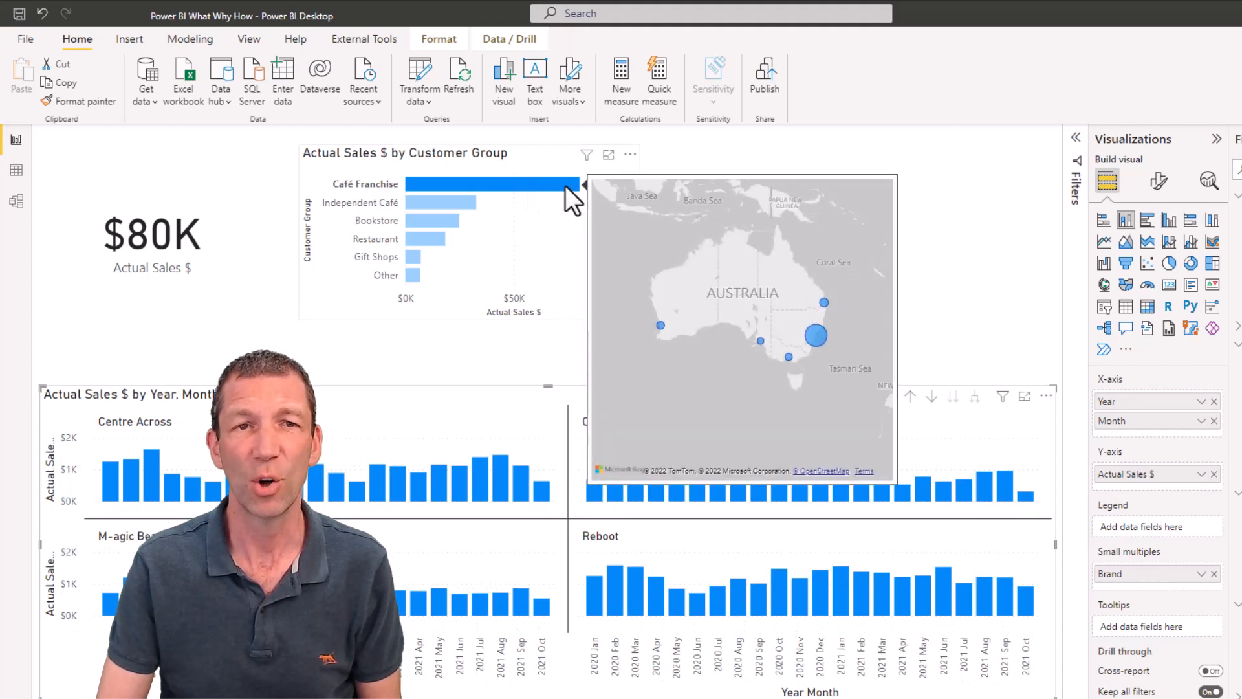
{"action": "mouse_move", "coordinate": [531, 209]}
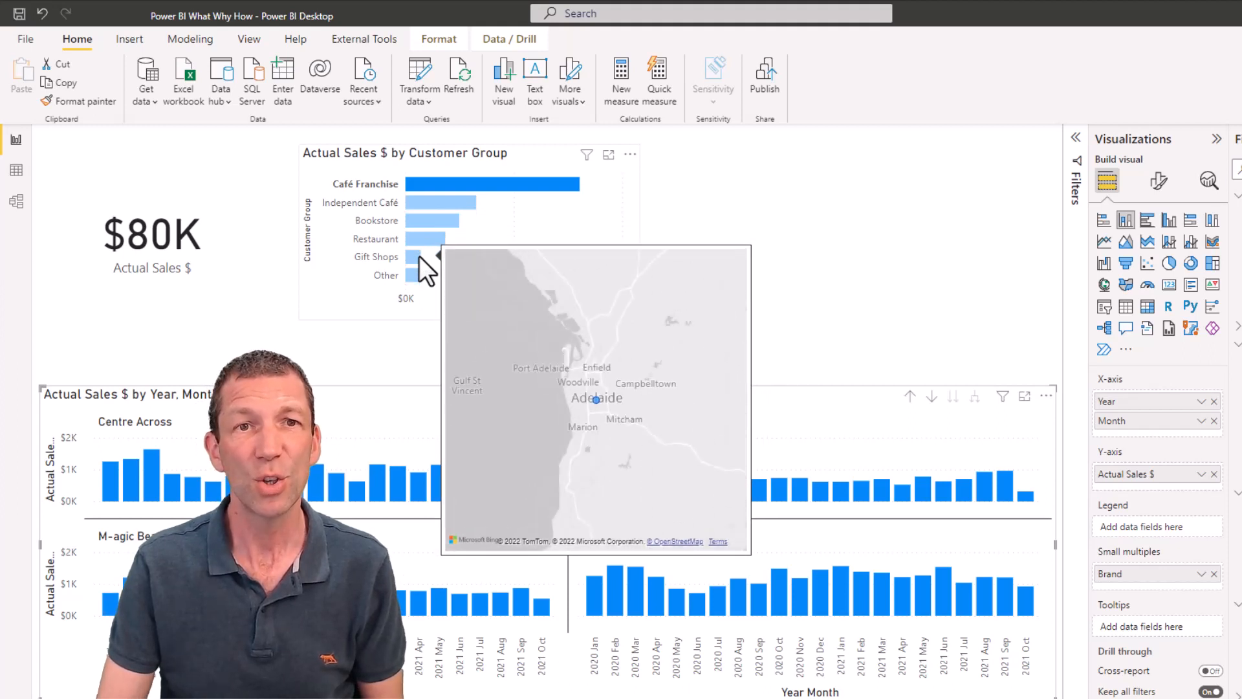
{"action": "left_click", "coordinate": [808, 261]}
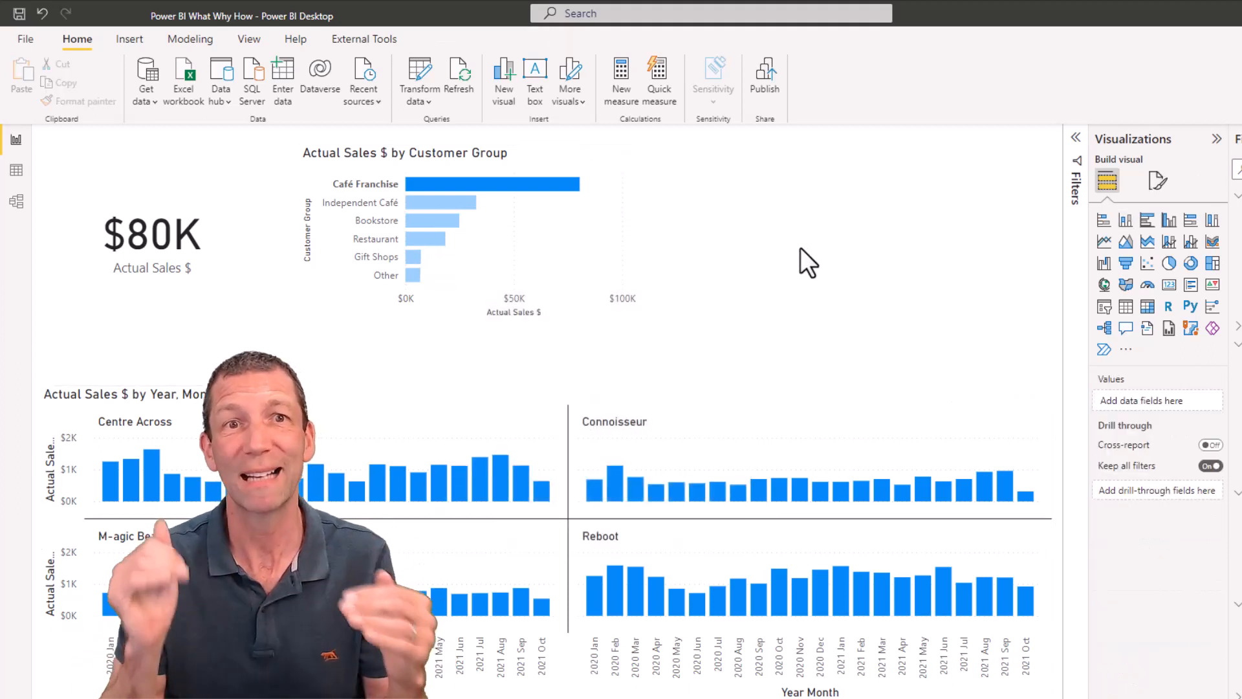
{"action": "mouse_move", "coordinate": [678, 321]}
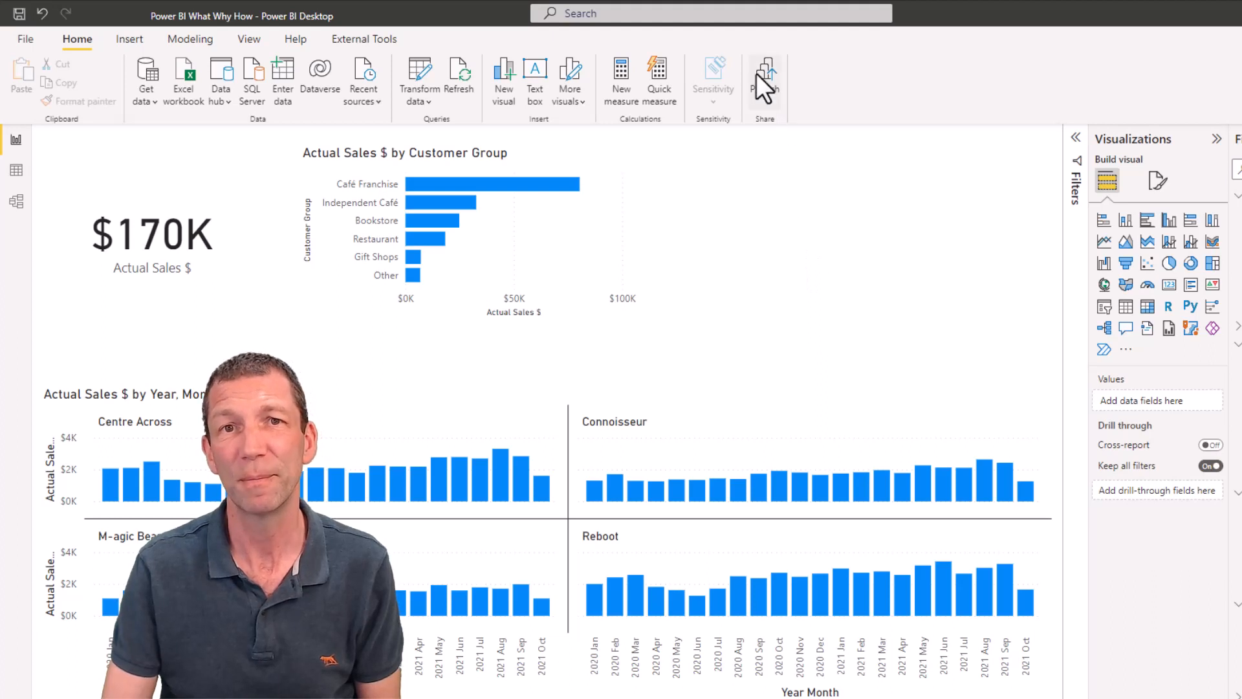
{"action": "mouse_move", "coordinate": [762, 75]}
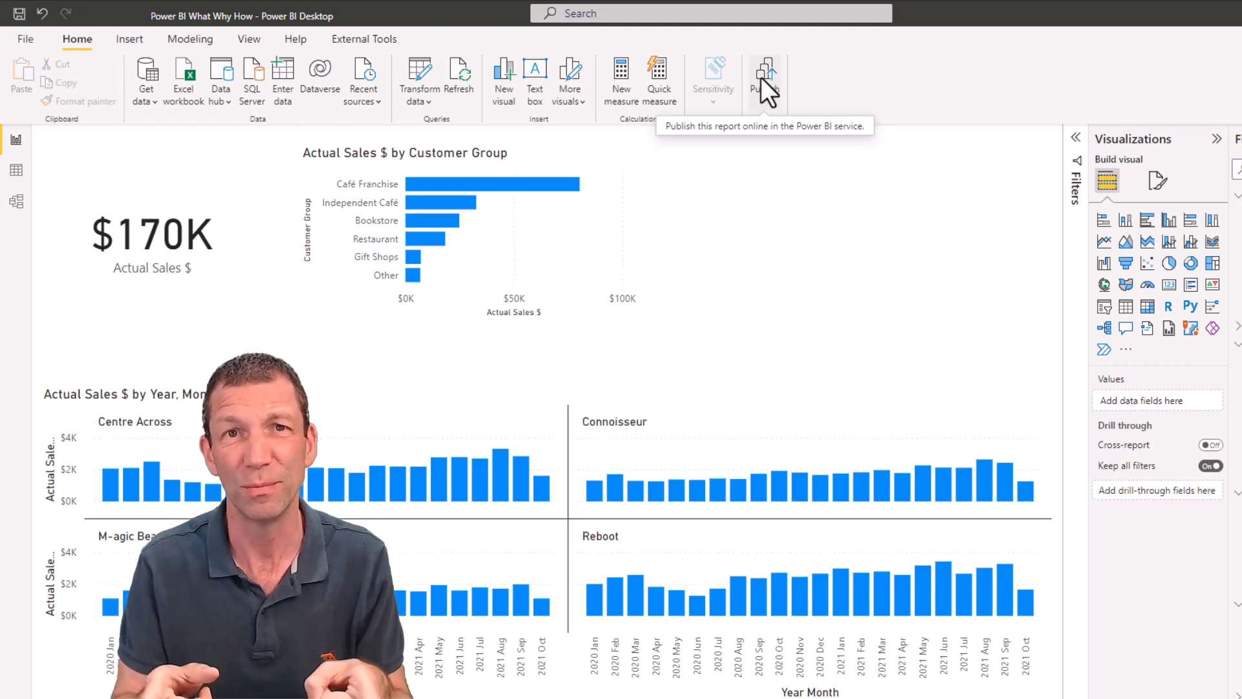
Publish the report, view it online, close the Share panel, and open Export options
{"action": "left_click", "coordinate": [765, 75]}
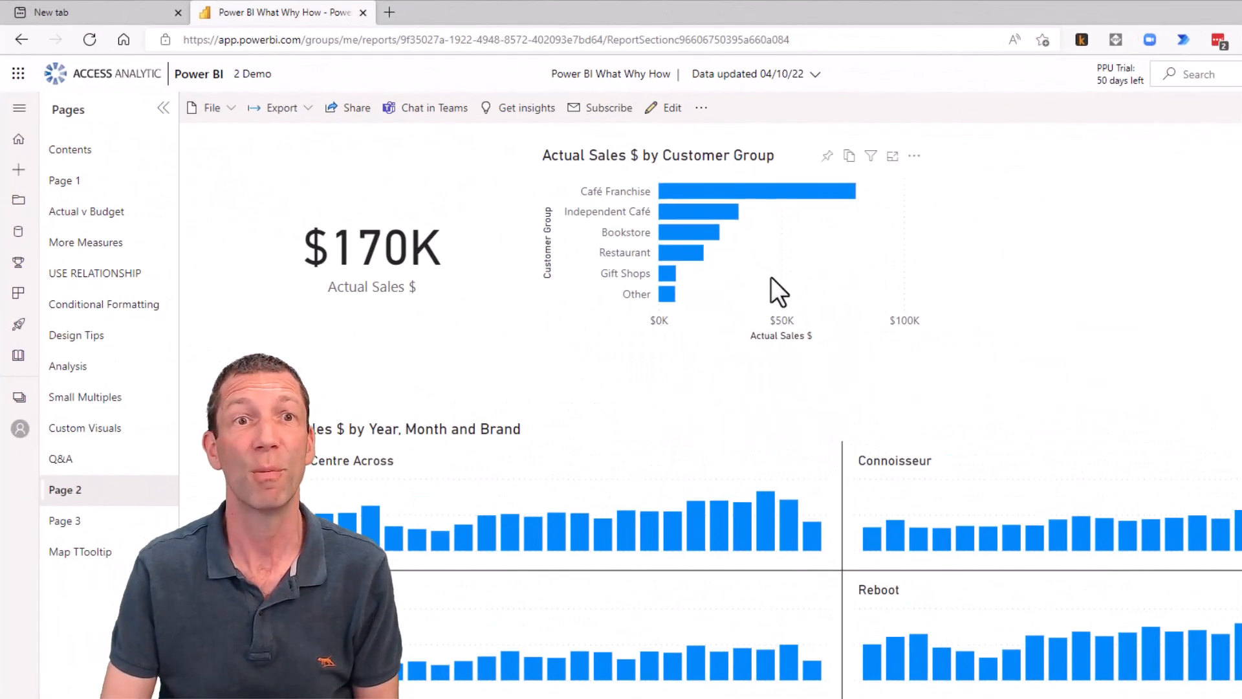
{"action": "mouse_move", "coordinate": [428, 293]}
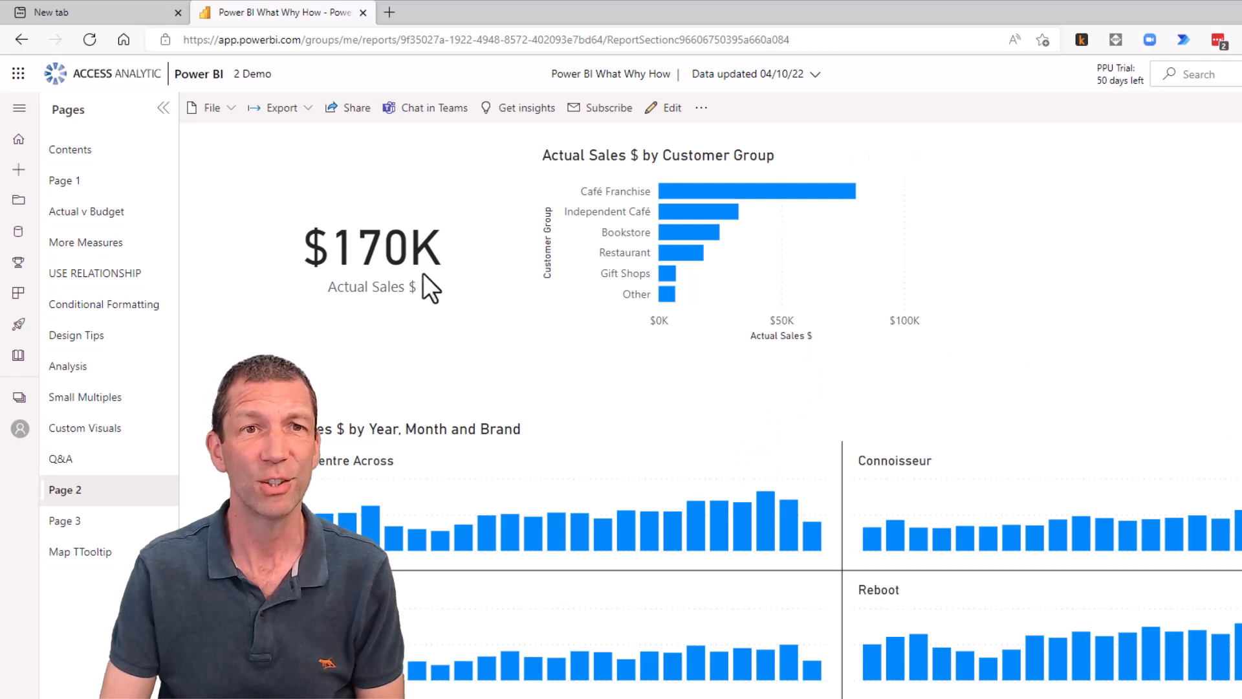
{"action": "left_click", "coordinate": [354, 107]}
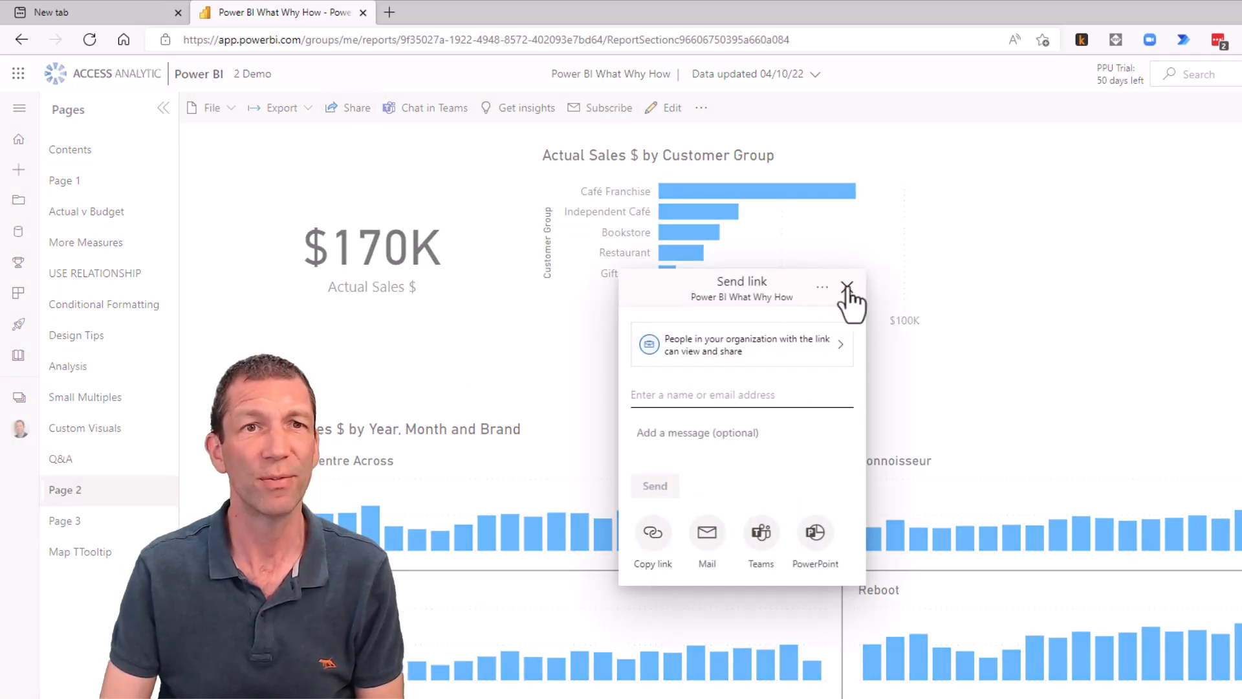
{"action": "left_click", "coordinate": [852, 289]}
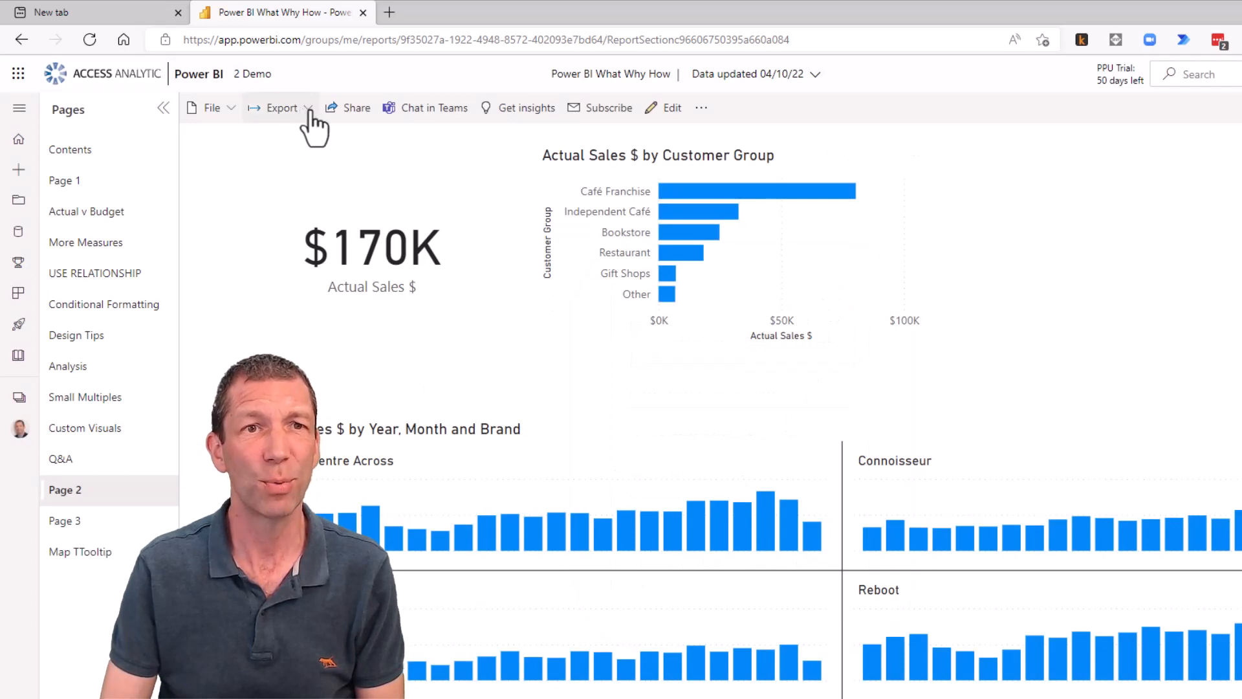
{"action": "left_click", "coordinate": [281, 107]}
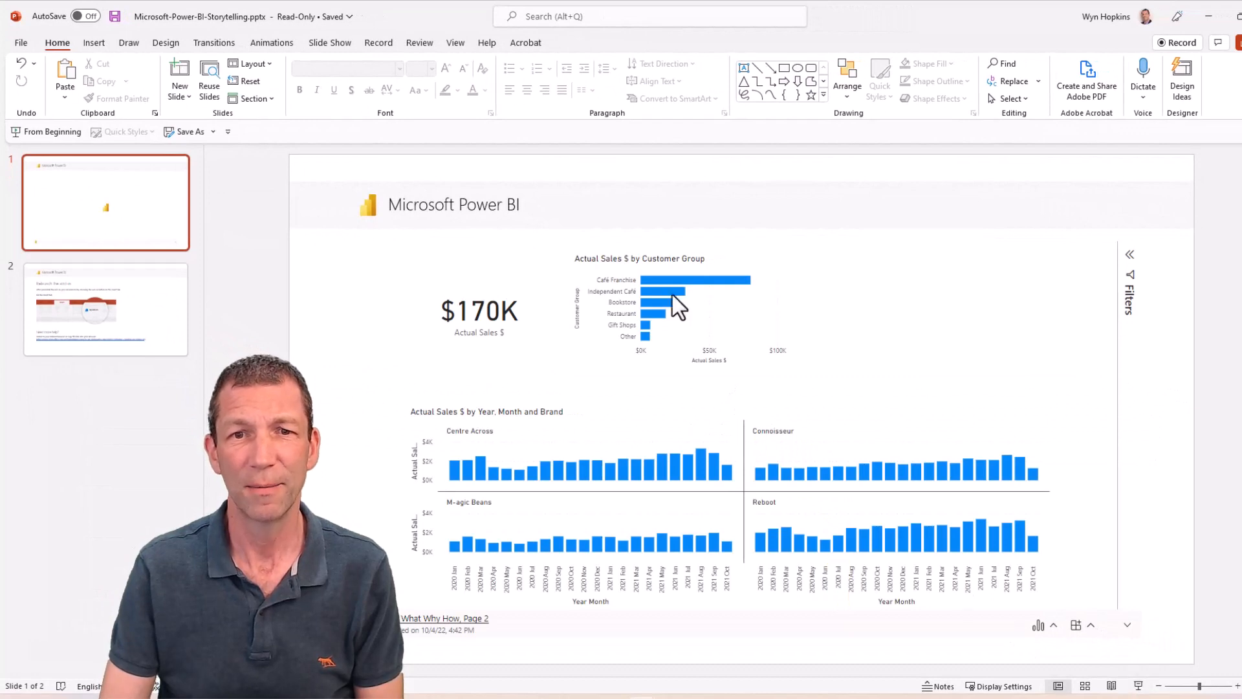
Filter the embedded PowerPoint report to Café Franchise, then clear it back to $170K
{"action": "left_click", "coordinate": [650, 279]}
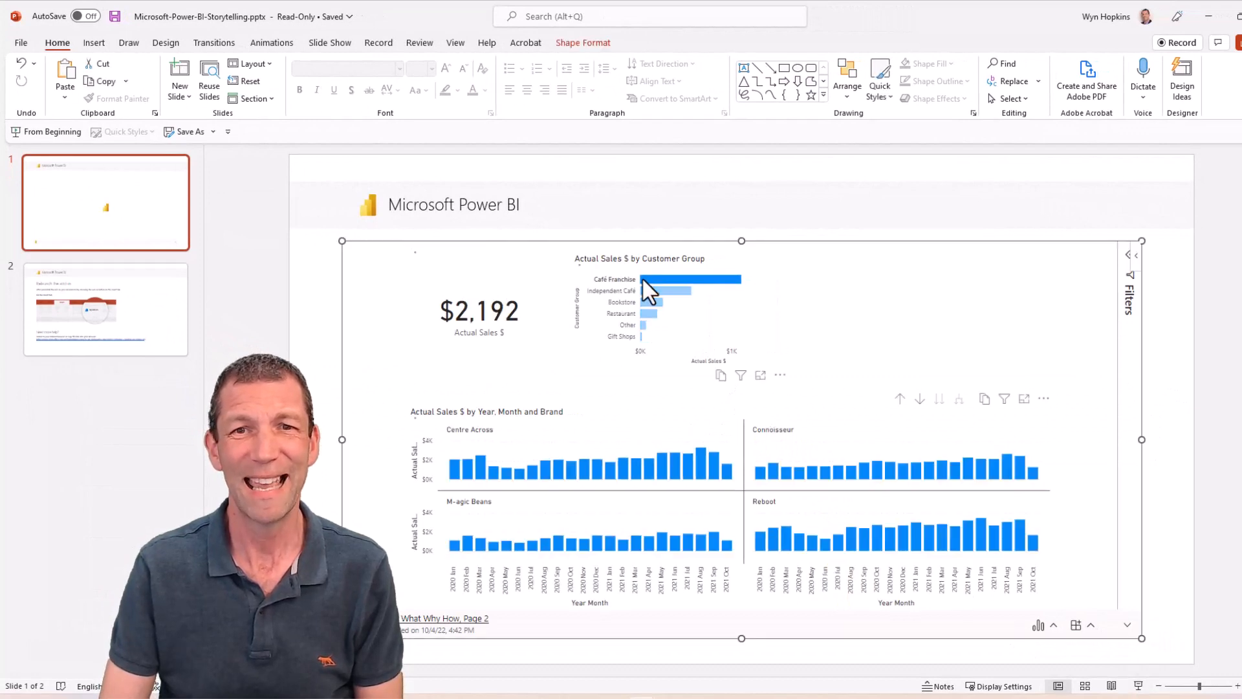
{"action": "left_click", "coordinate": [649, 313]}
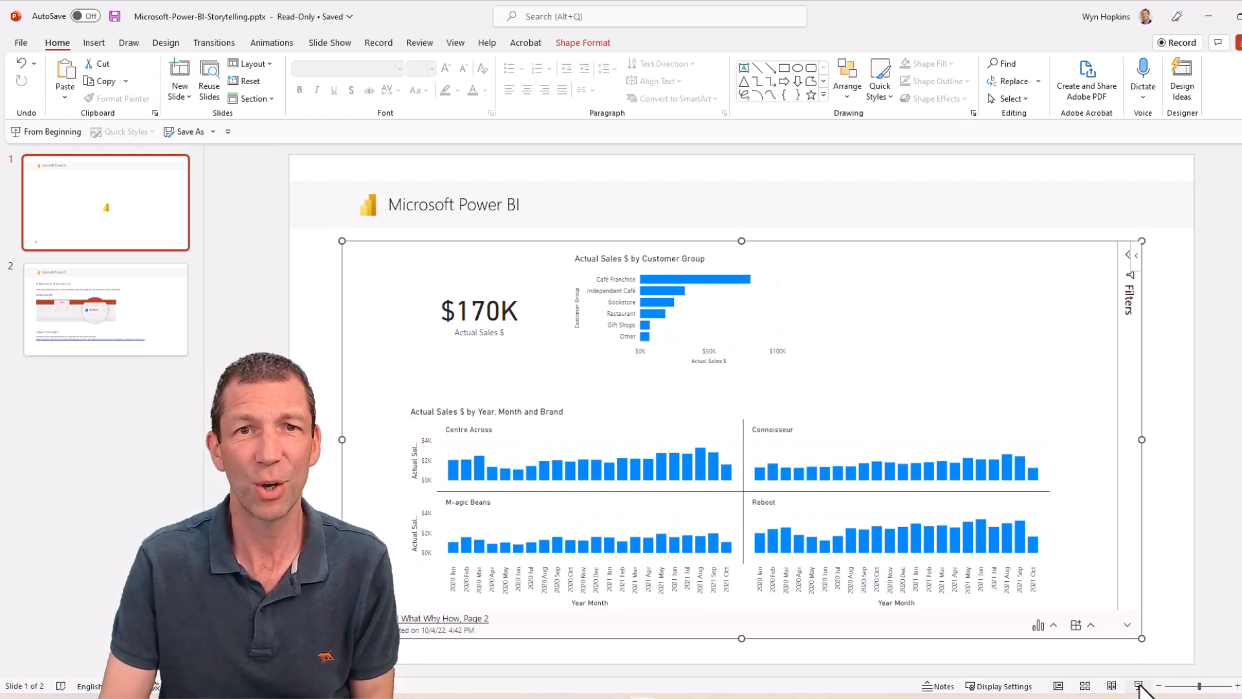
Present the slide full screen and filter Café Franchise, Independent Café, then clear to all groups
{"action": "left_click", "coordinate": [1120, 671]}
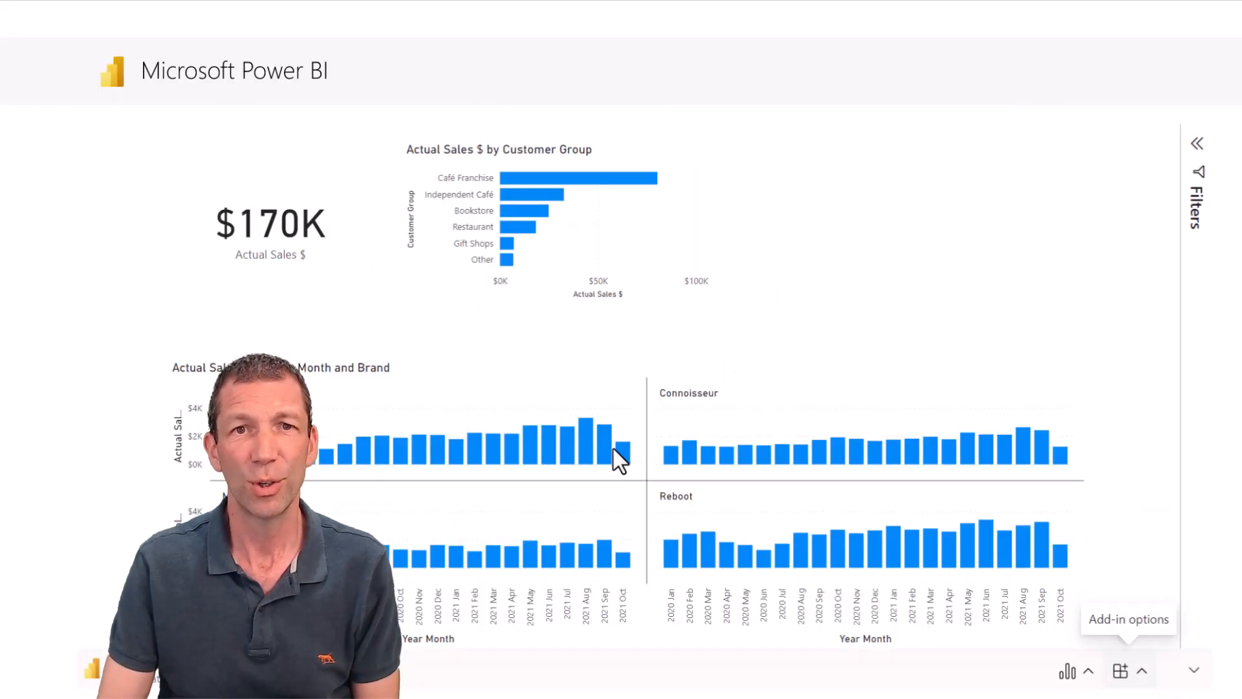
{"action": "left_click", "coordinate": [580, 177]}
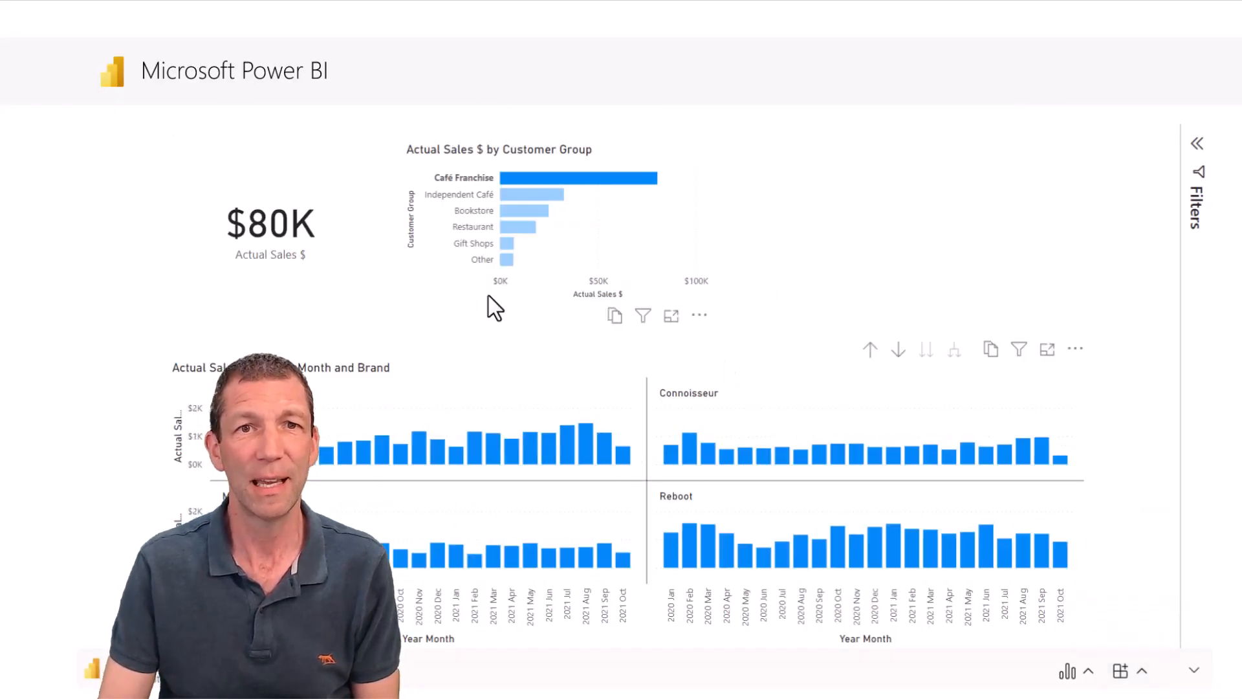
{"action": "left_click", "coordinate": [546, 194]}
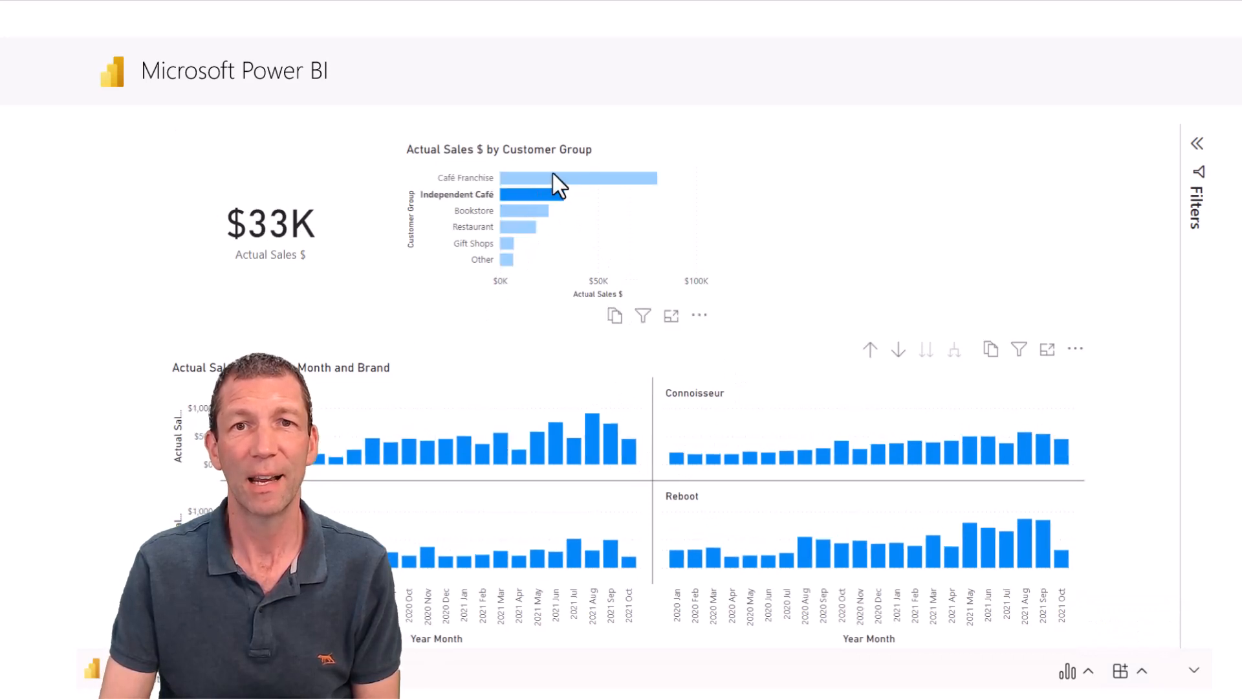
{"action": "left_click", "coordinate": [578, 177]}
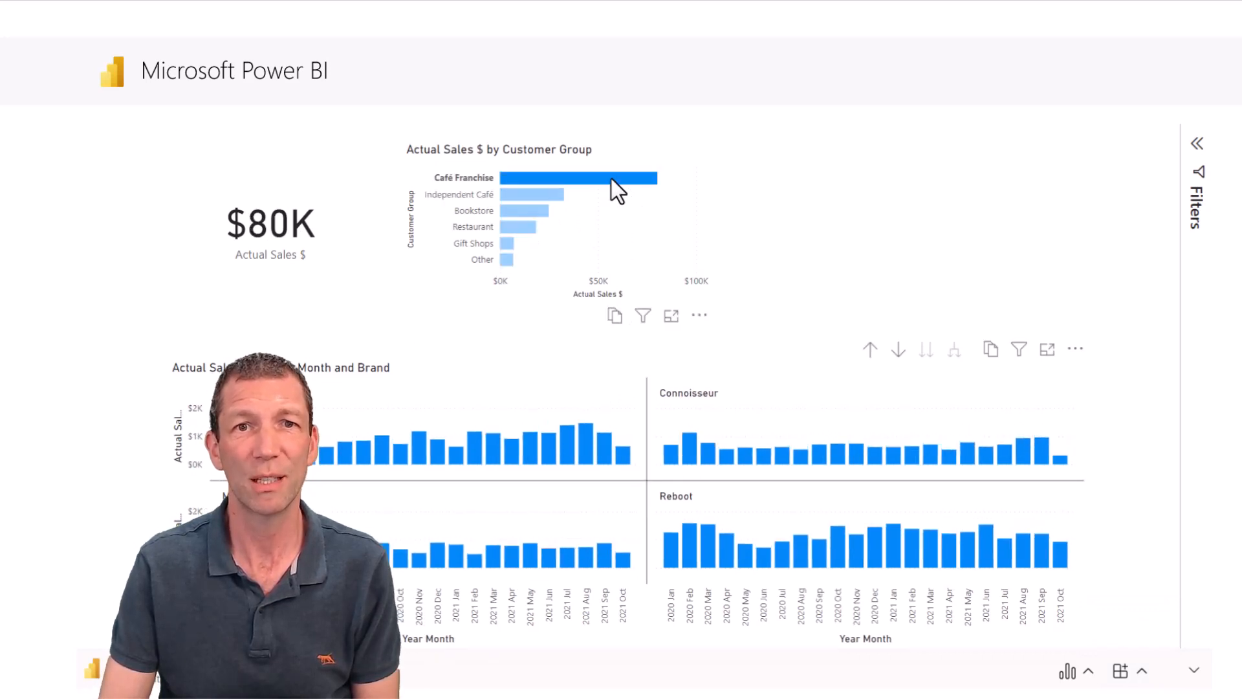
{"action": "left_click", "coordinate": [602, 178]}
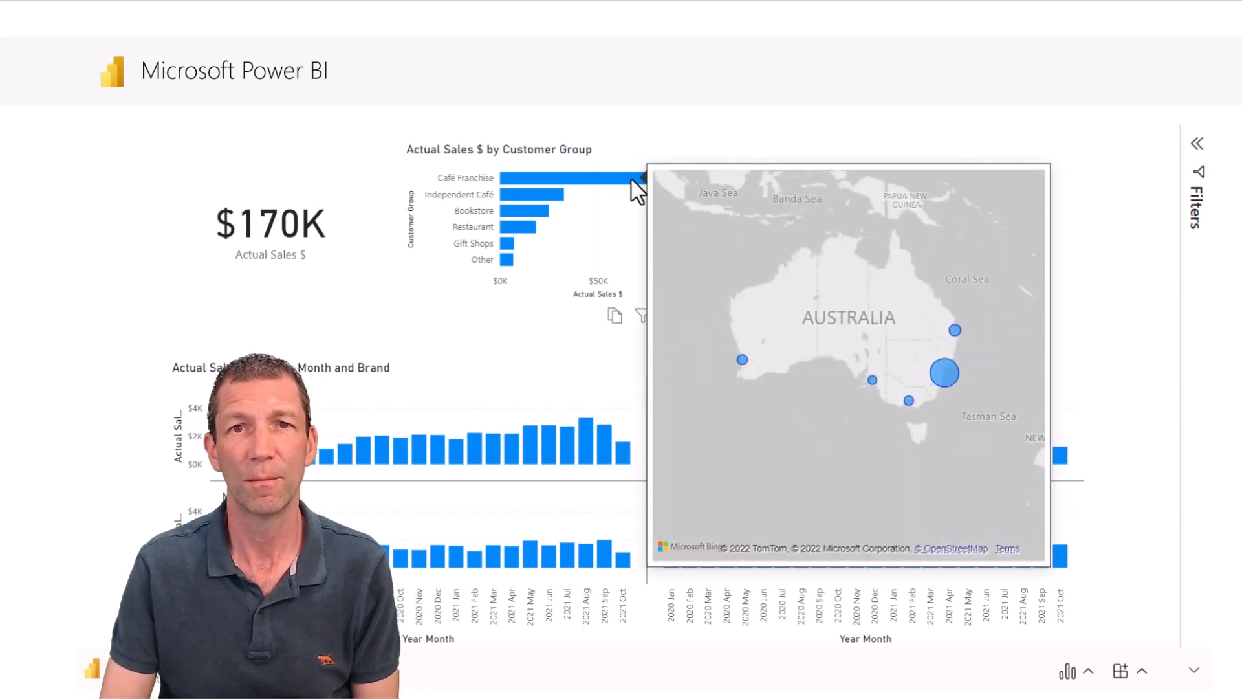
{"action": "mouse_move", "coordinate": [597, 202]}
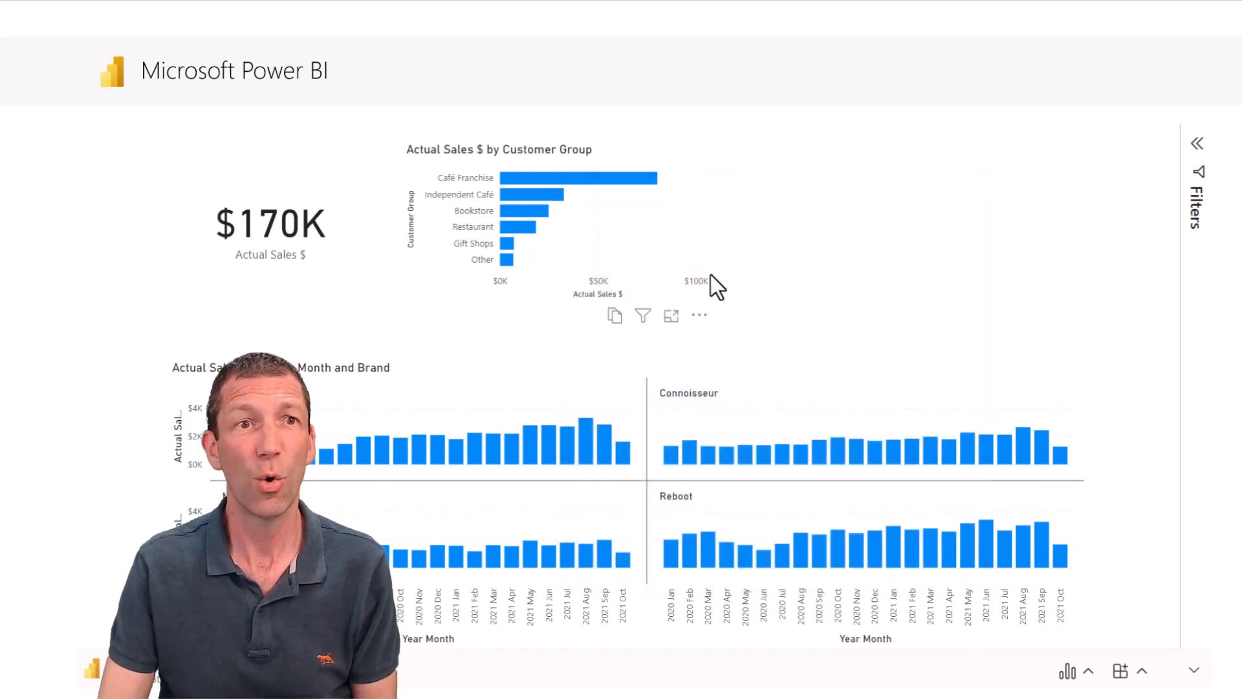
{"action": "mouse_move", "coordinate": [787, 81]}
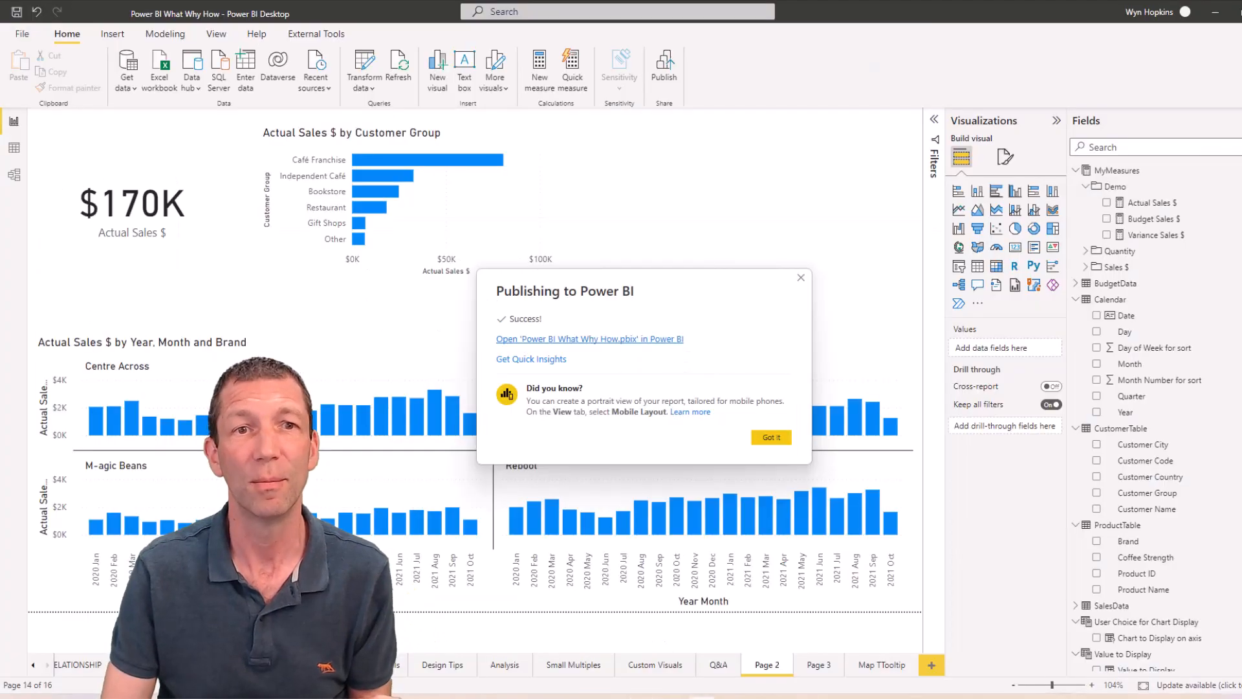
Dismiss the publishing success message and move to the Microsoft Power BI YouTube channel
{"action": "left_click", "coordinate": [769, 437]}
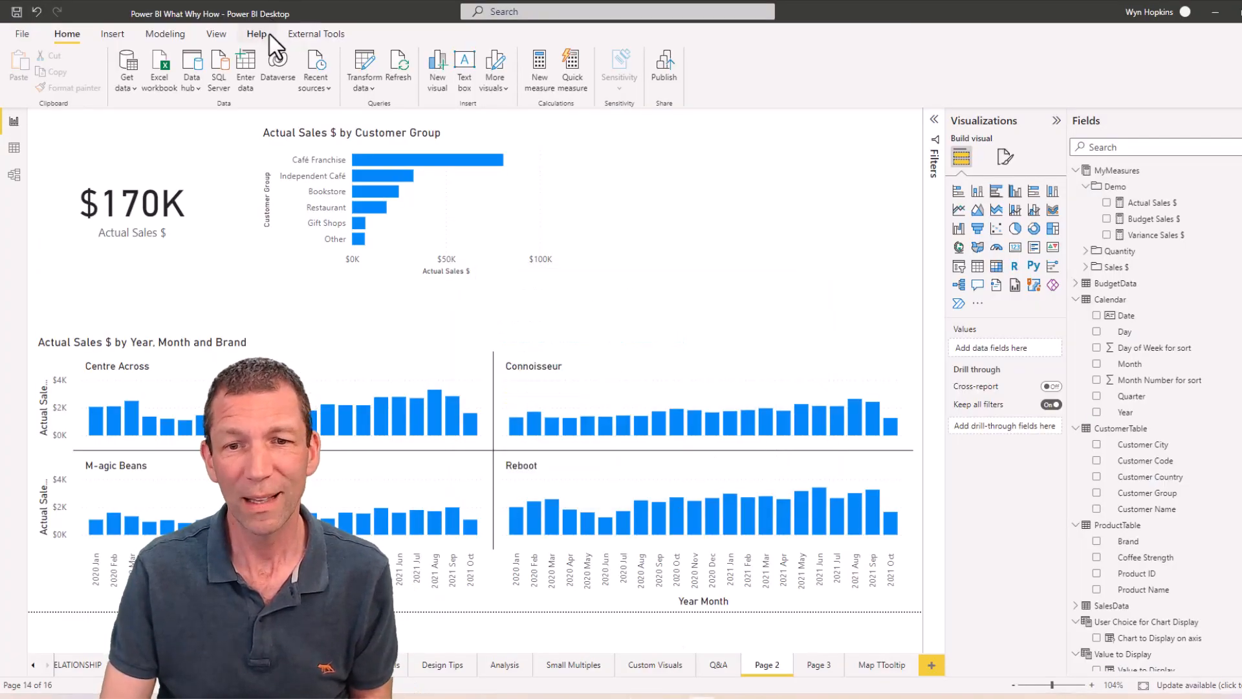
{"action": "left_click", "coordinate": [257, 33]}
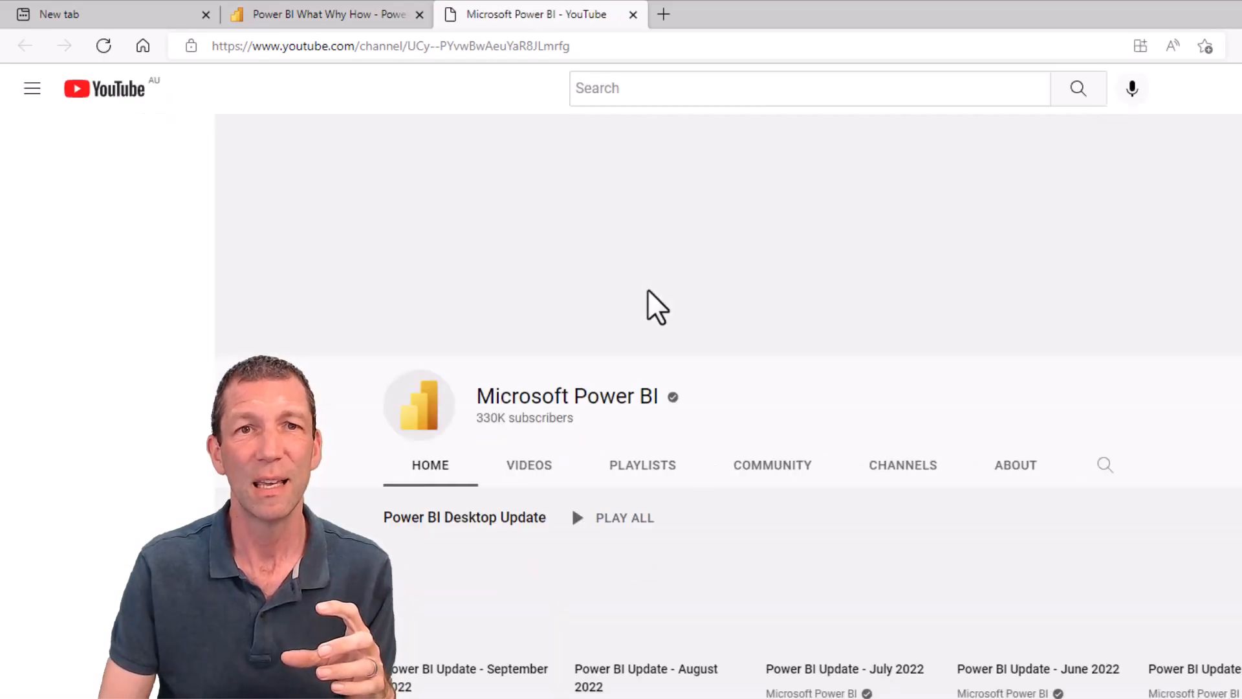
Browse the channel's playlists, including the conference, community show and Power BI Events lists
{"action": "scroll", "scroll_direction": "up", "scroll_amount": 3}
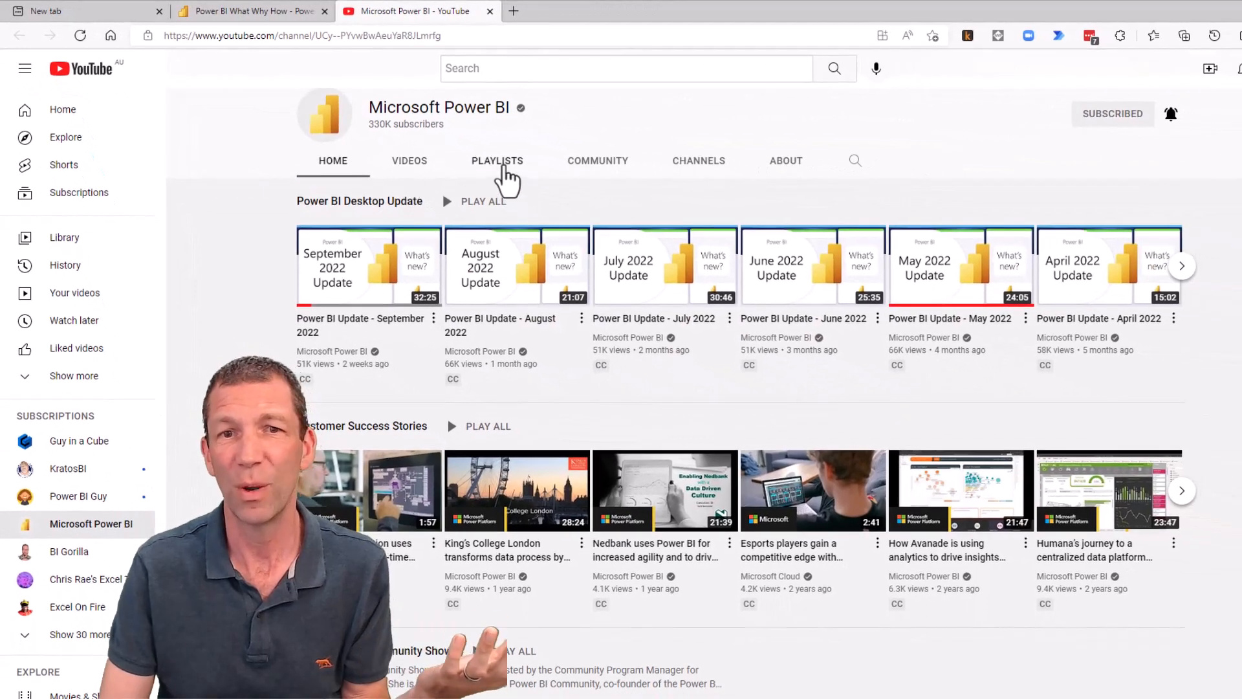
{"action": "left_click", "coordinate": [497, 160]}
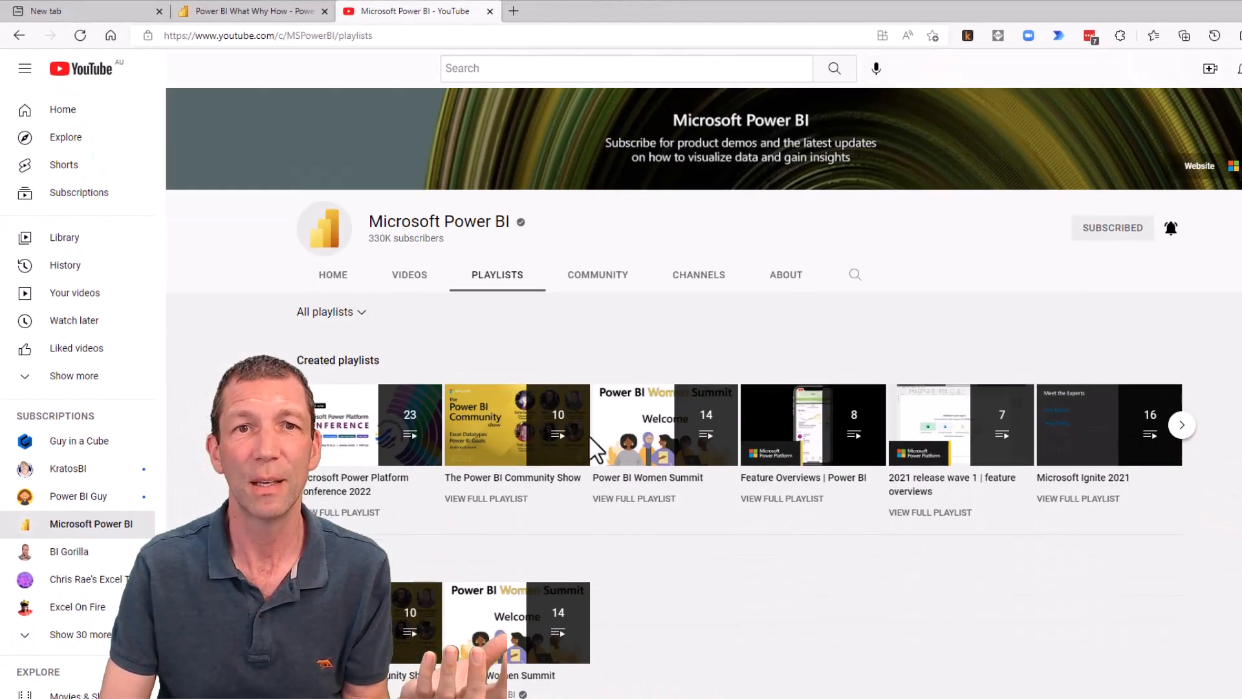
{"action": "scroll", "scroll_direction": "up", "scroll_amount": 3}
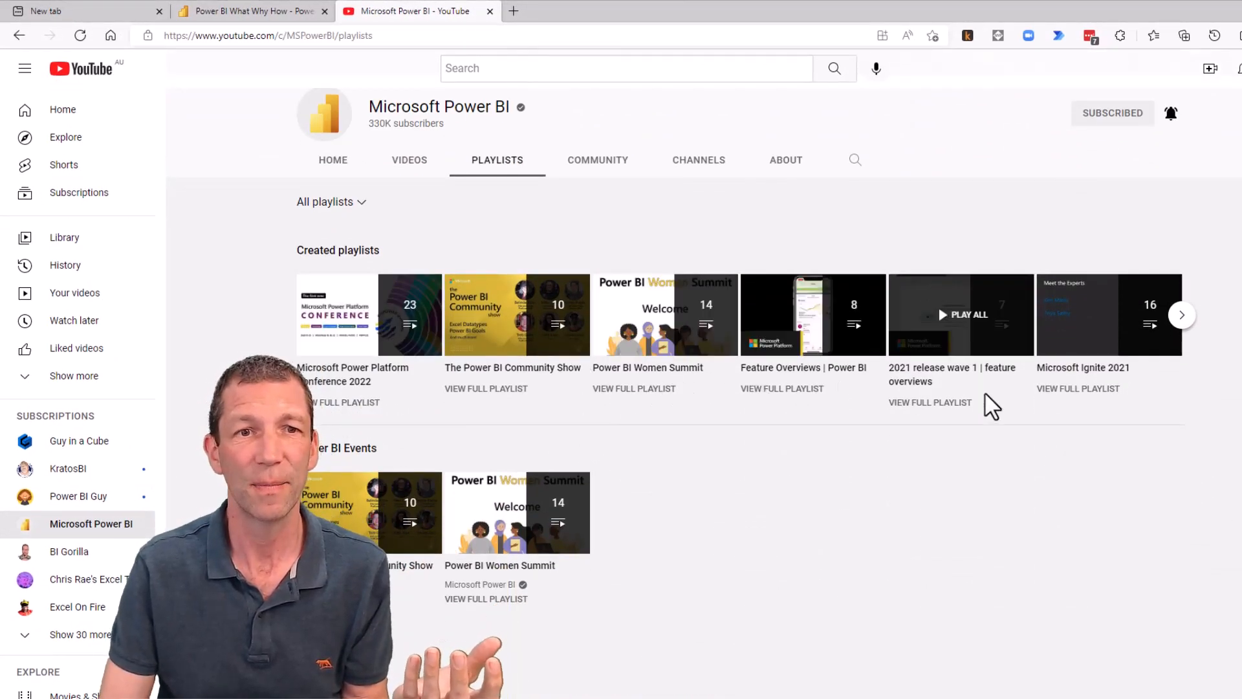
{"action": "scroll", "scroll_direction": "up", "scroll_amount": 3}
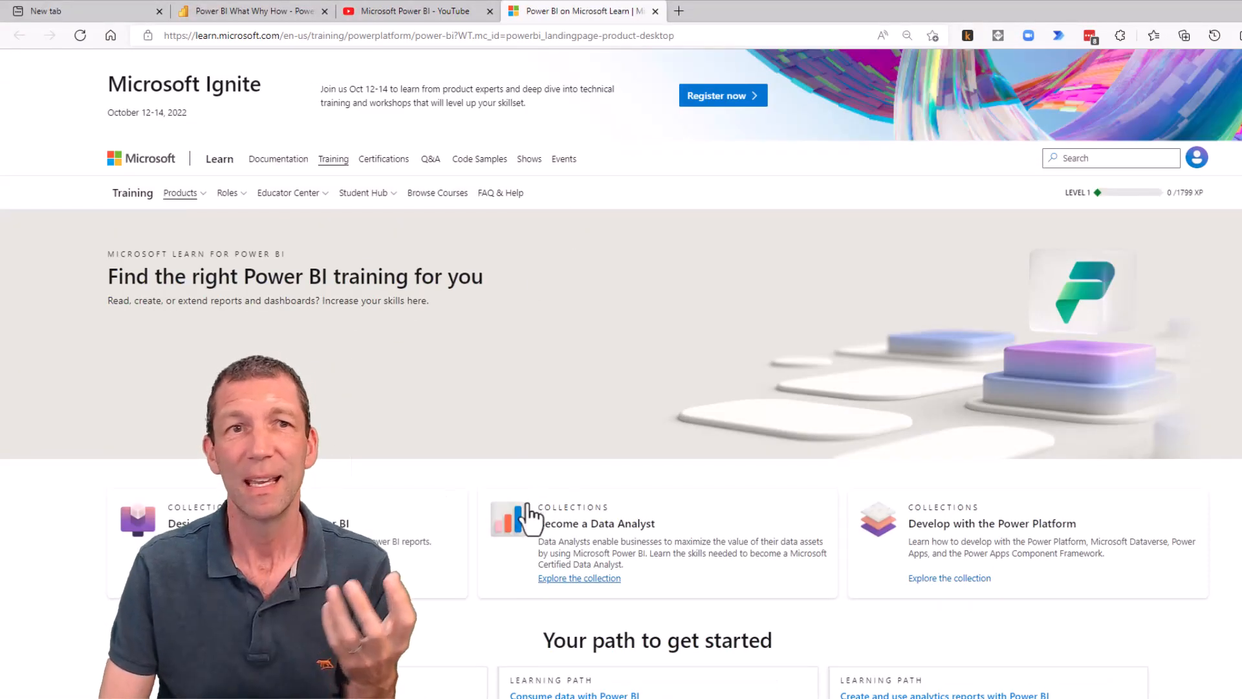
Scroll past the learning paths to the 'Introduction to Power BI' module (46 min, 8 units)
{"action": "scroll", "scroll_direction": "down", "scroll_amount": 3}
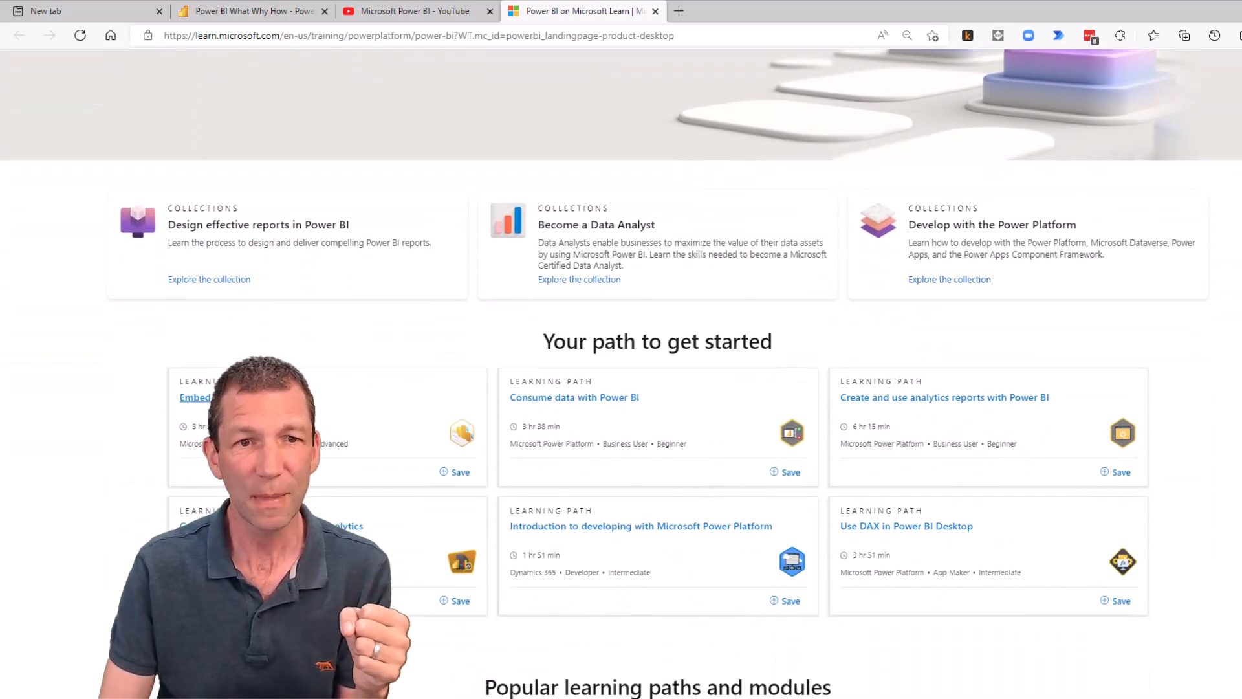
{"action": "scroll", "scroll_direction": "down", "scroll_amount": 3}
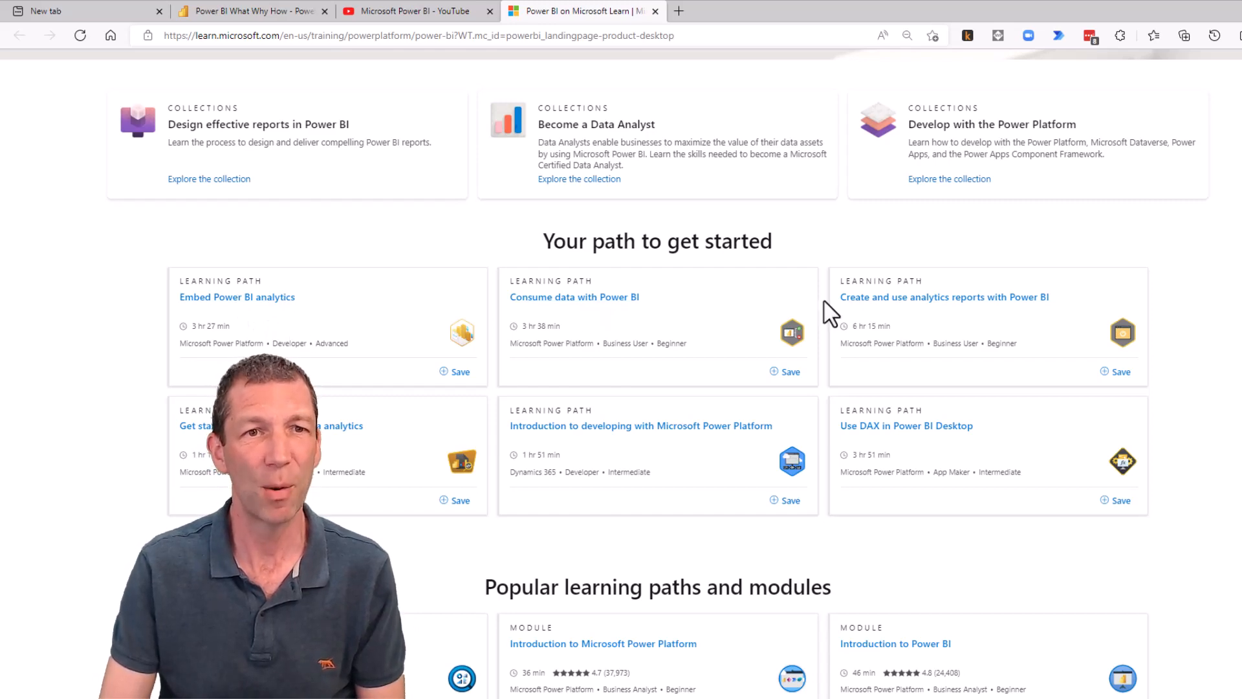
{"action": "mouse_move", "coordinate": [664, 462]}
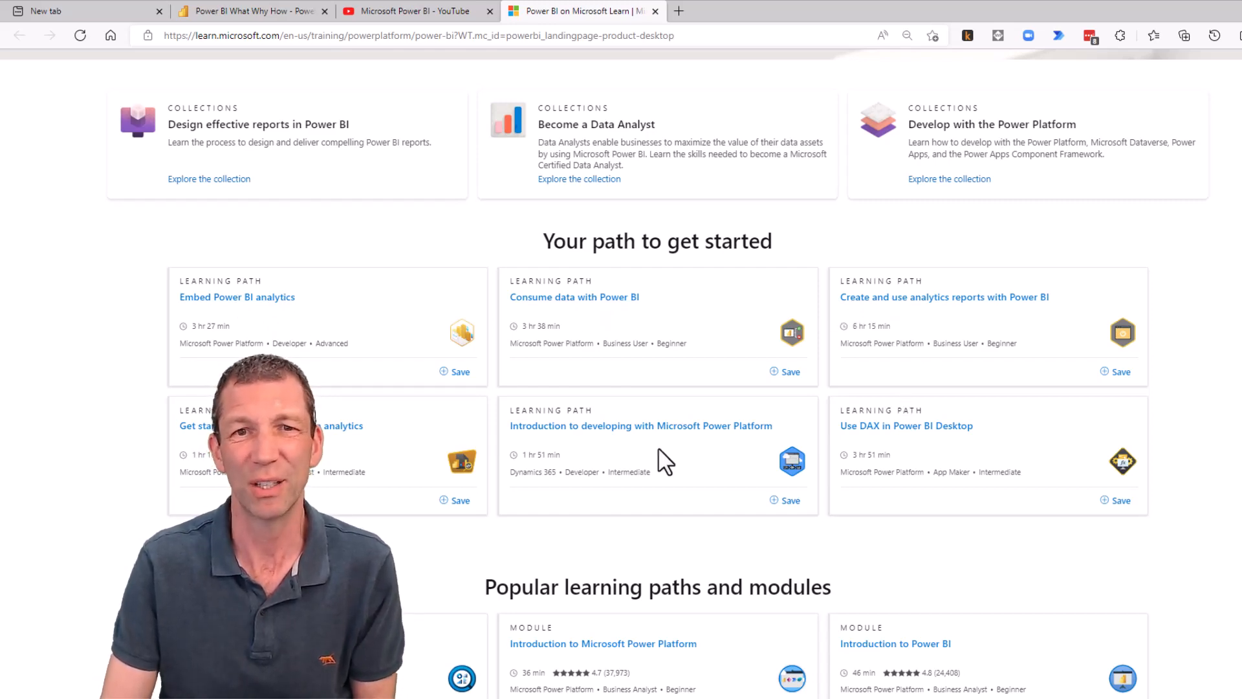
{"action": "scroll", "scroll_direction": "down", "scroll_amount": 3}
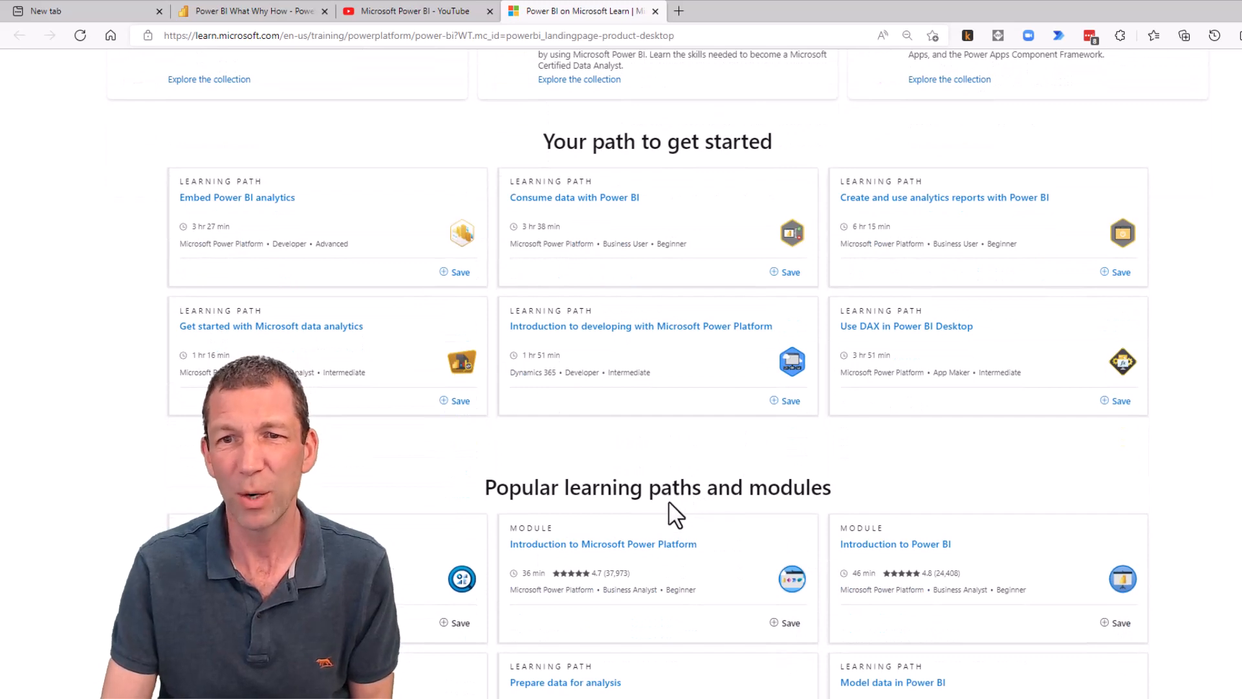
{"action": "scroll", "scroll_direction": "up", "scroll_amount": 3}
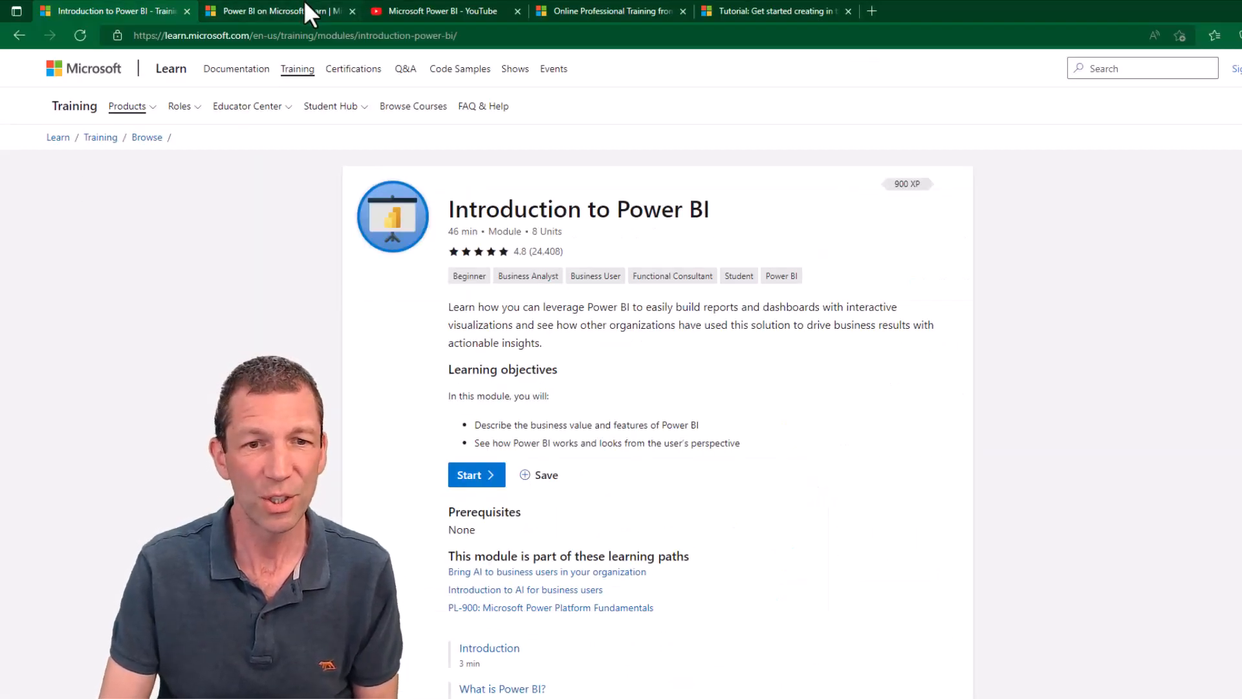
View the get-started tutorial, then scroll through Microsoft's virtual workshops and training page
{"action": "left_click", "coordinate": [773, 10]}
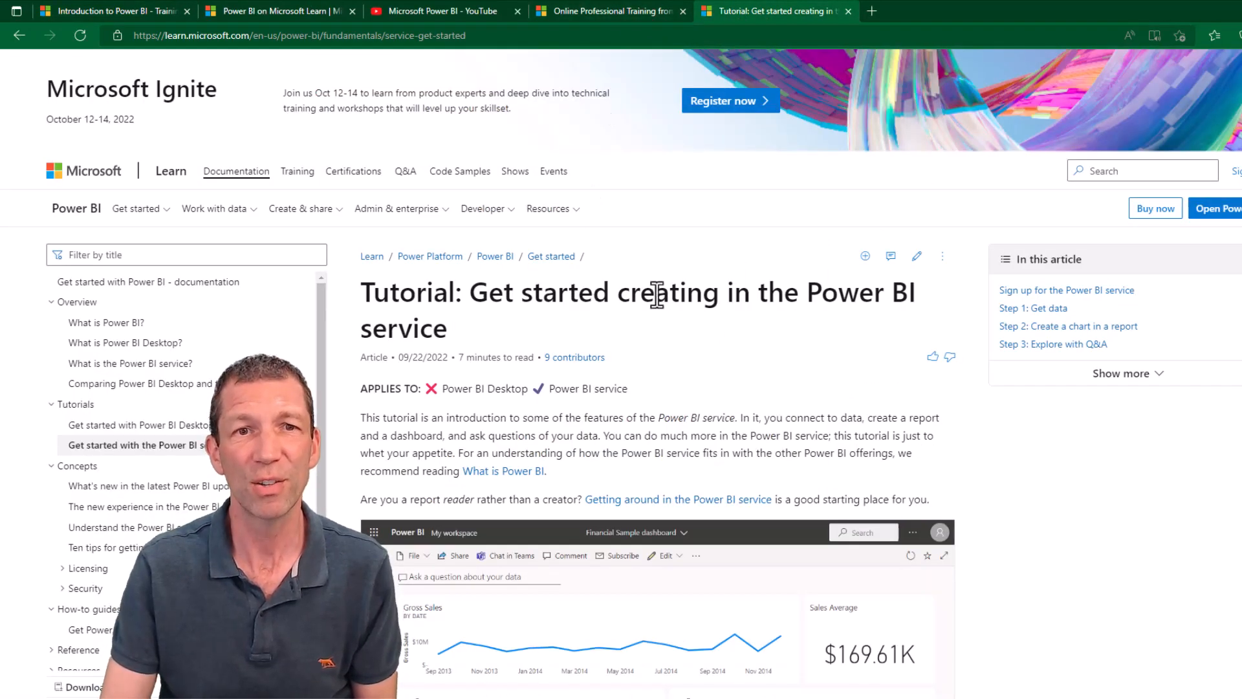
{"action": "left_click", "coordinate": [607, 10]}
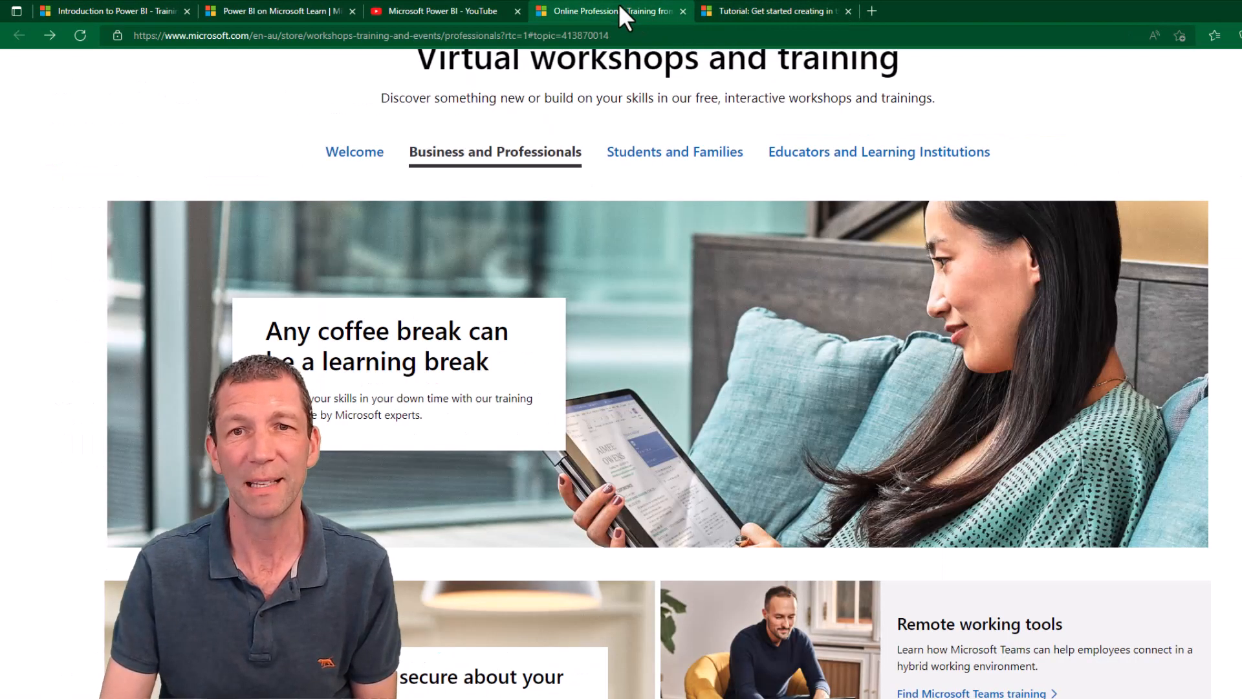
{"action": "scroll", "scroll_direction": "down", "scroll_amount": 3}
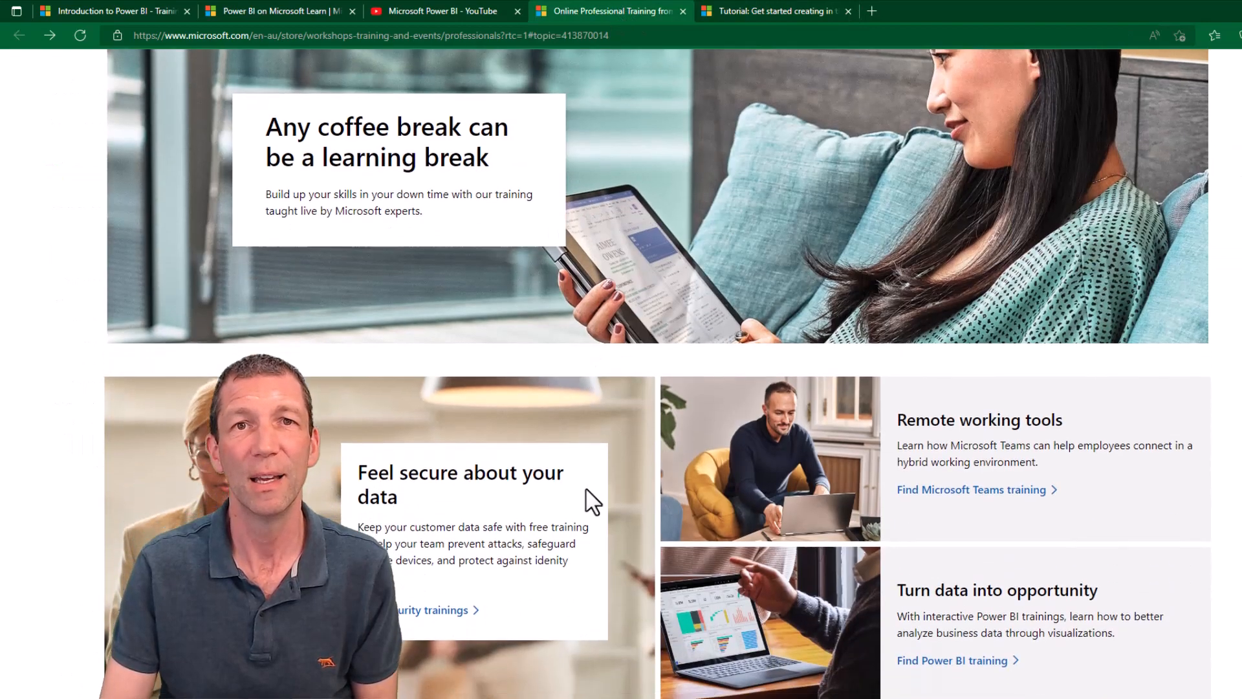
{"action": "scroll", "scroll_direction": "down", "scroll_amount": 3}
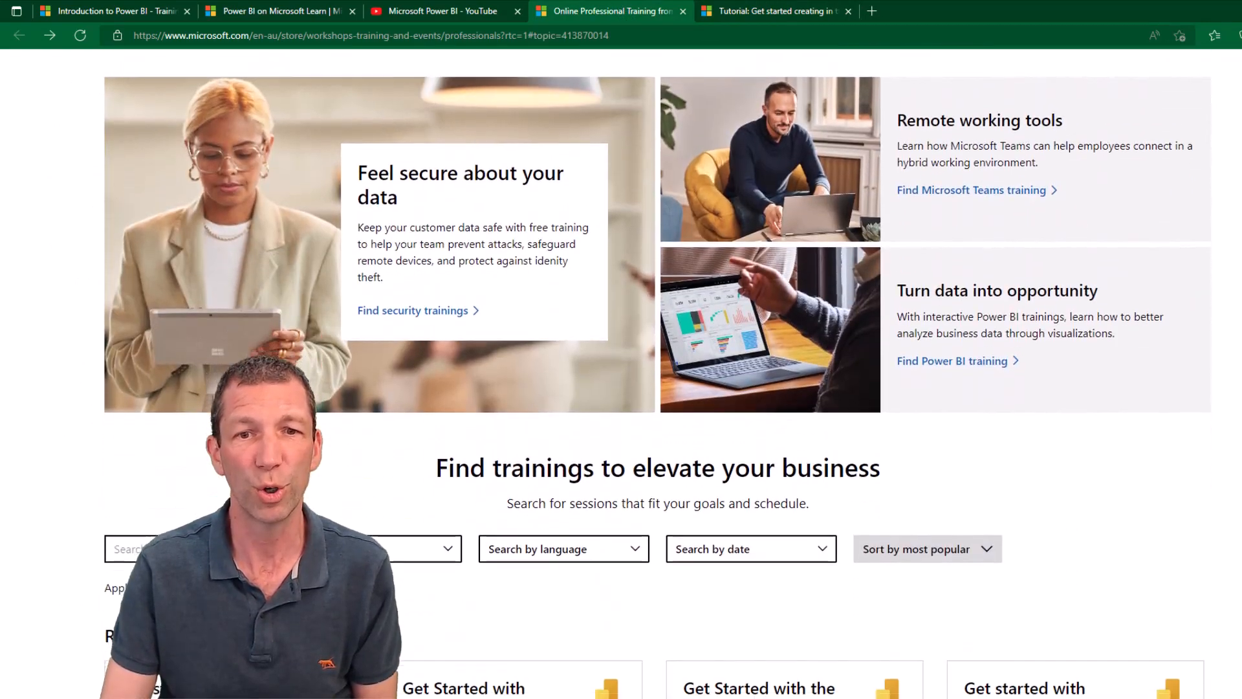
{"action": "scroll", "scroll_direction": "down", "scroll_amount": 3}
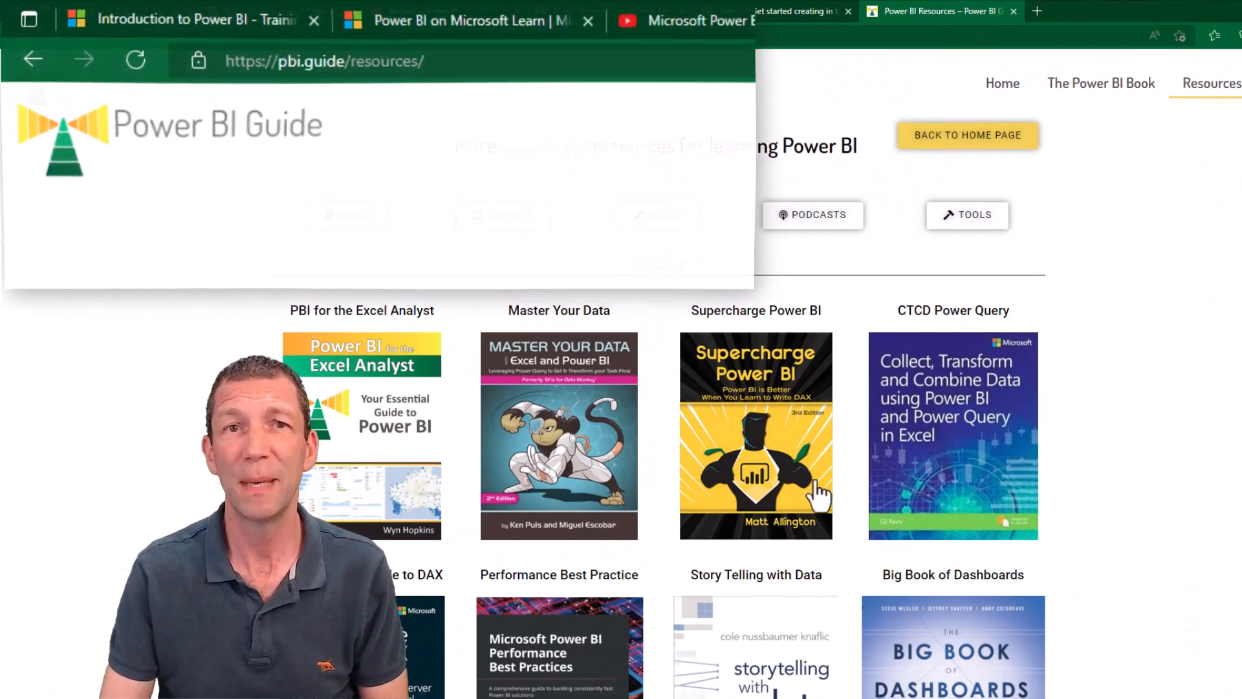
{"action": "mouse_move", "coordinate": [903, 413]}
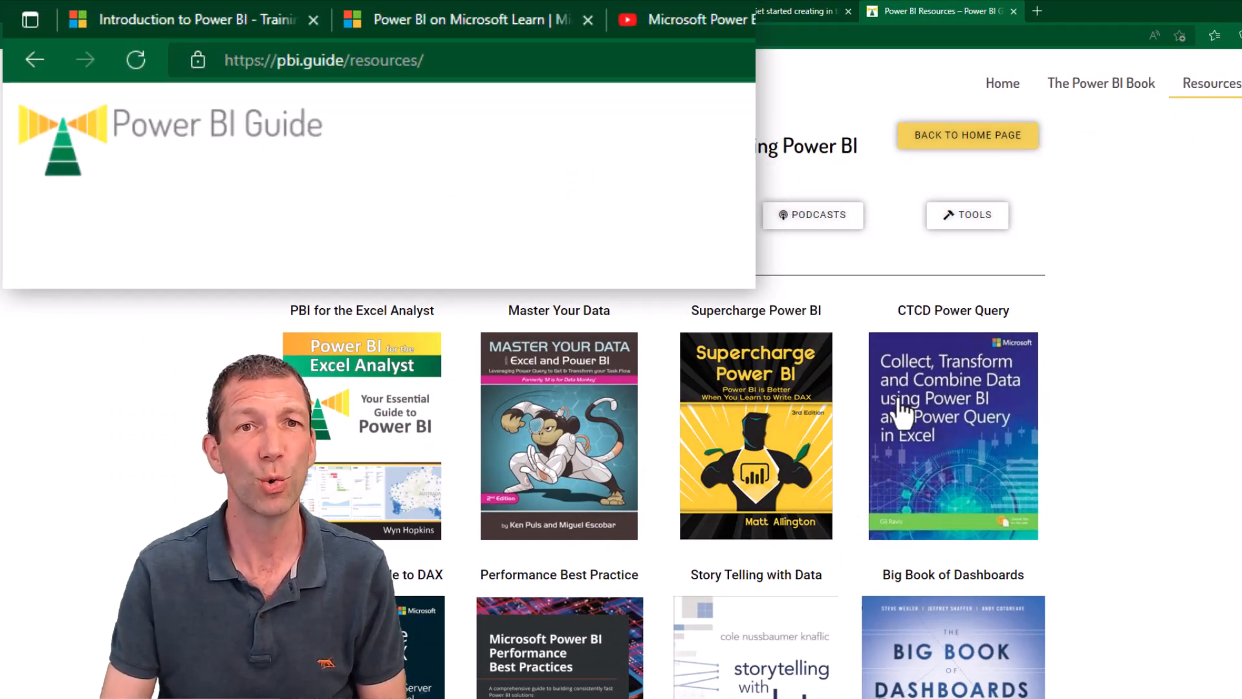
Browse the pbi.guide Books, YouTube Channels (Guy in a Cube, SQLBI, Curbal) and Blogs
{"action": "scroll", "scroll_direction": "down", "scroll_amount": 3}
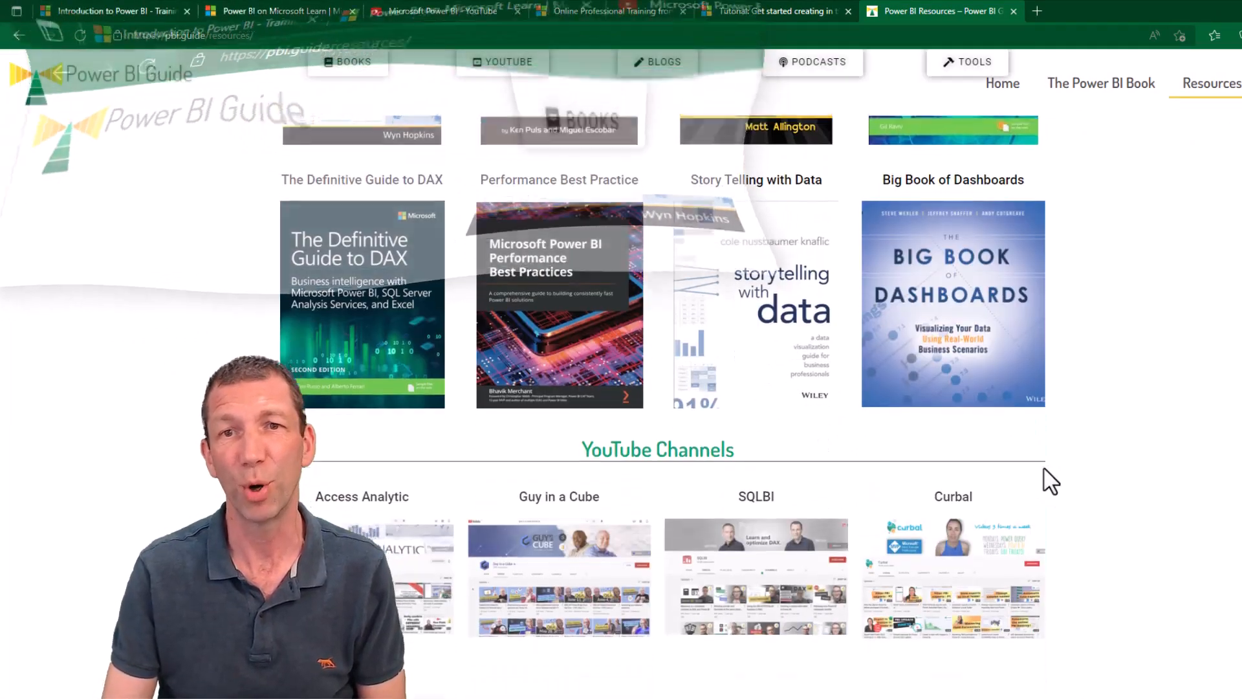
{"action": "scroll", "scroll_direction": "down", "scroll_amount": 3}
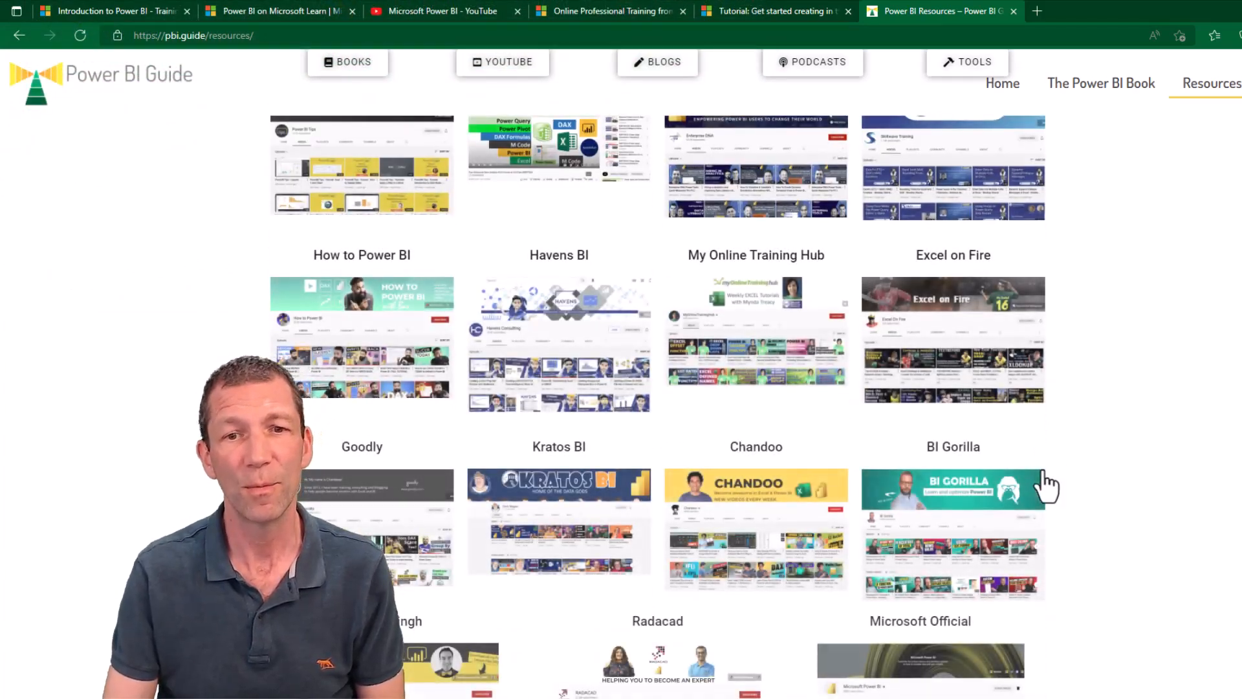
{"action": "scroll", "scroll_direction": "down", "scroll_amount": 3}
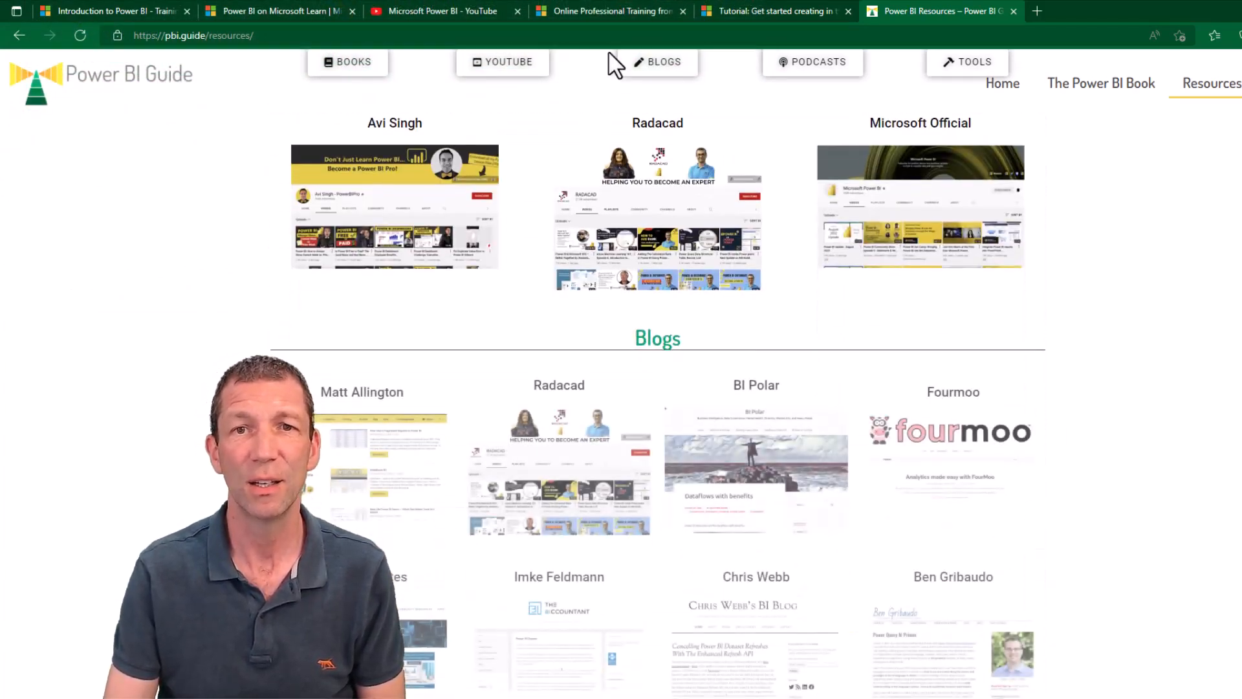
{"action": "mouse_move", "coordinate": [974, 62]}
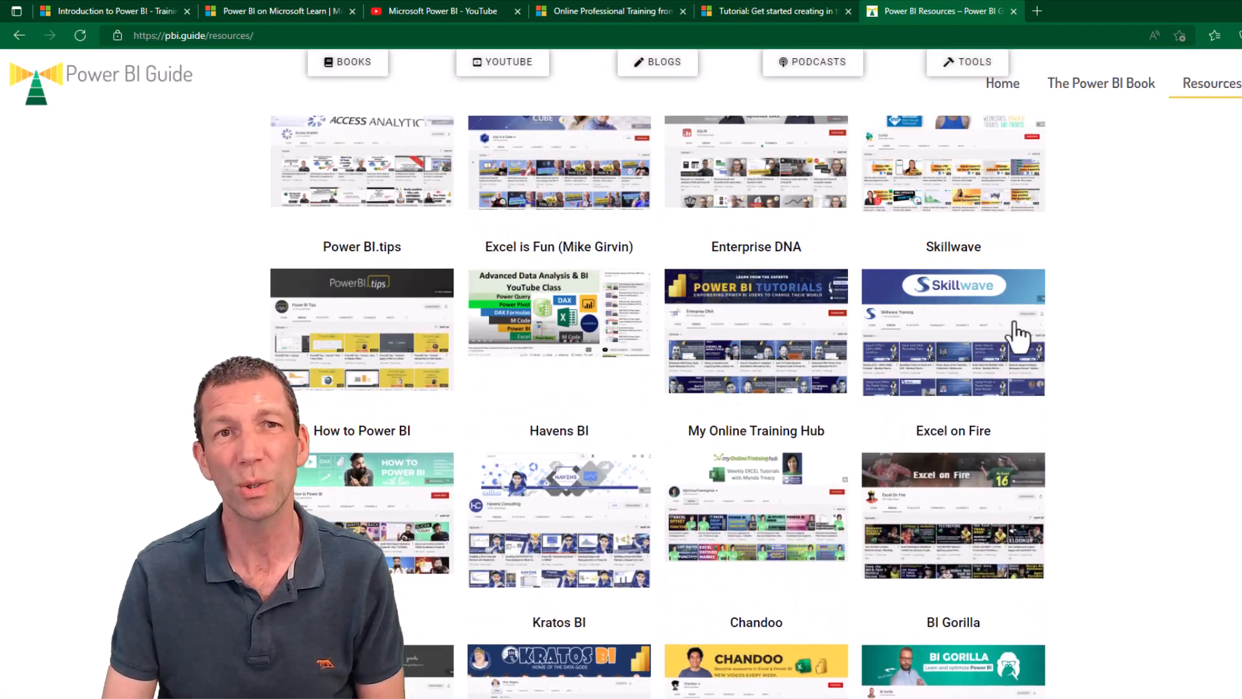
{"action": "scroll", "scroll_direction": "up", "scroll_amount": 3}
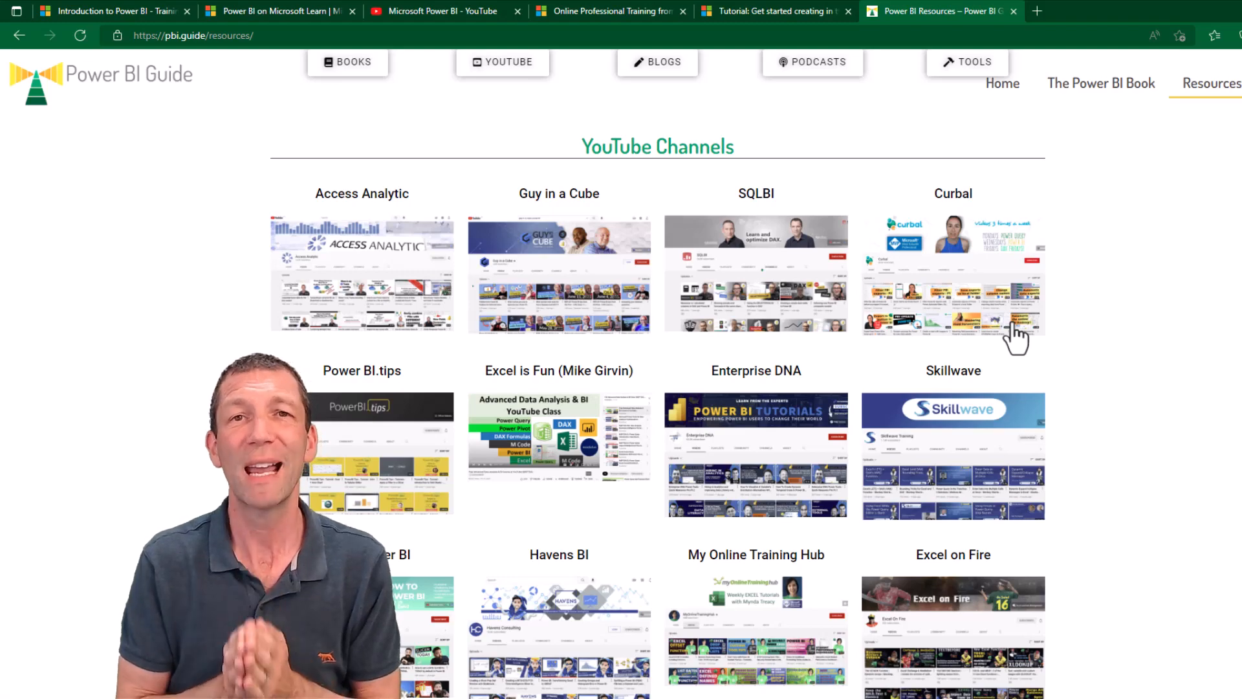
{"action": "scroll", "scroll_direction": "up", "scroll_amount": 3}
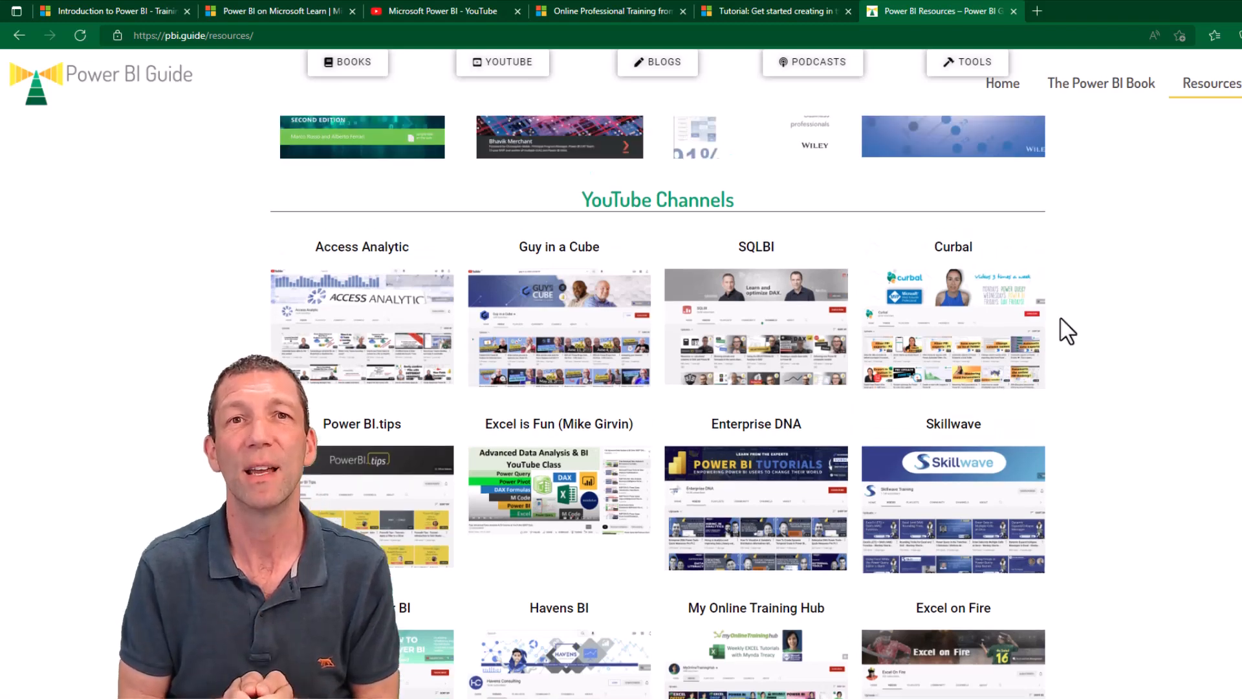